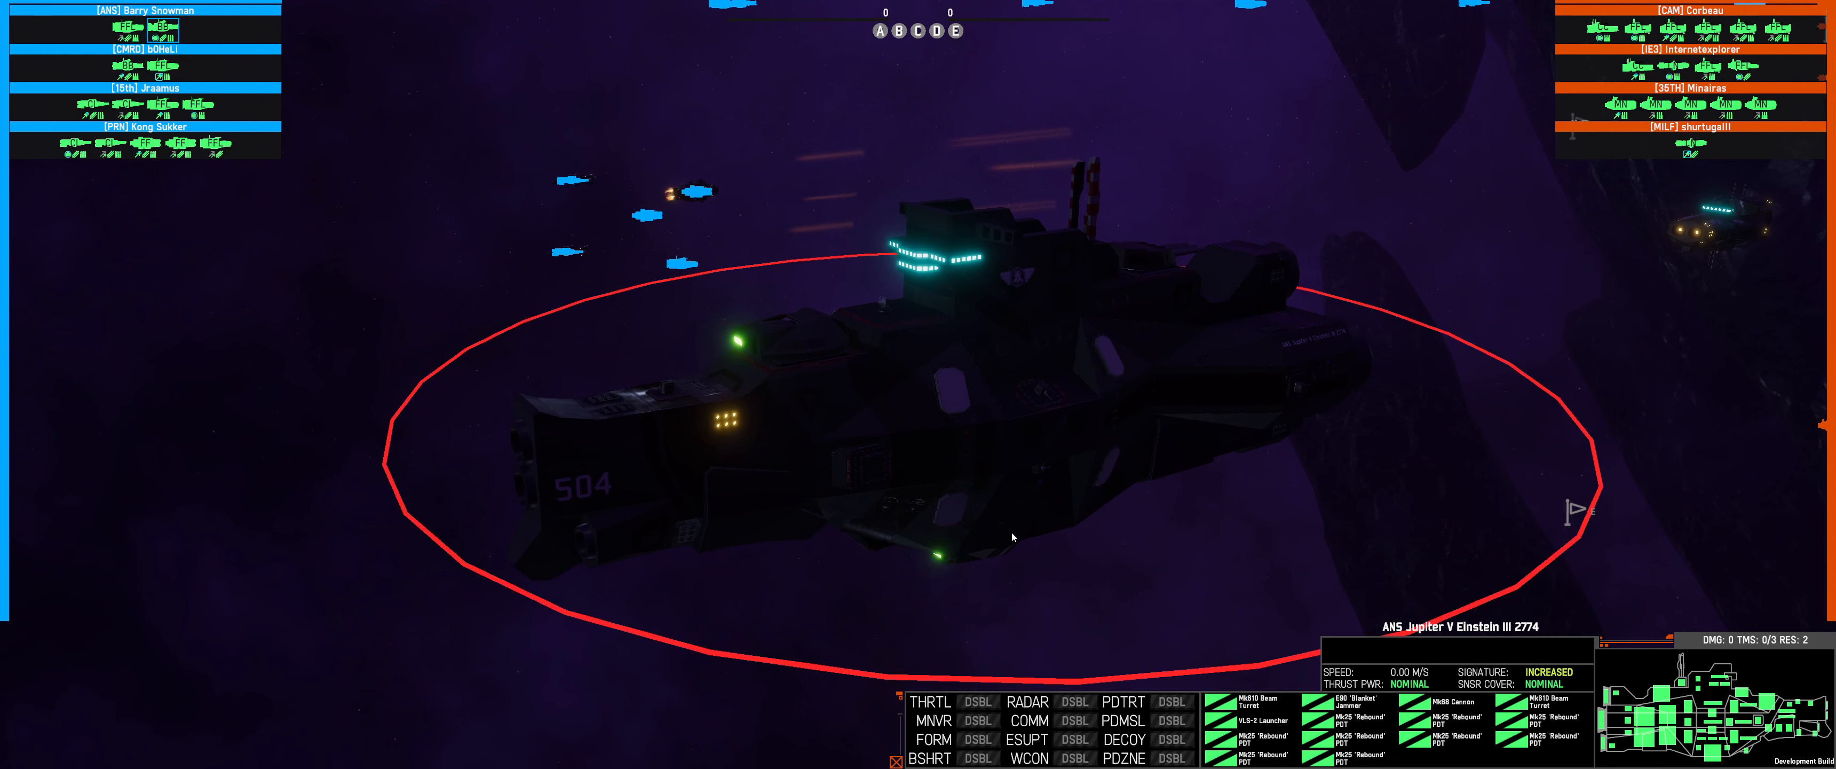
{"action": "mouse_move", "coordinate": [1273, 684]}
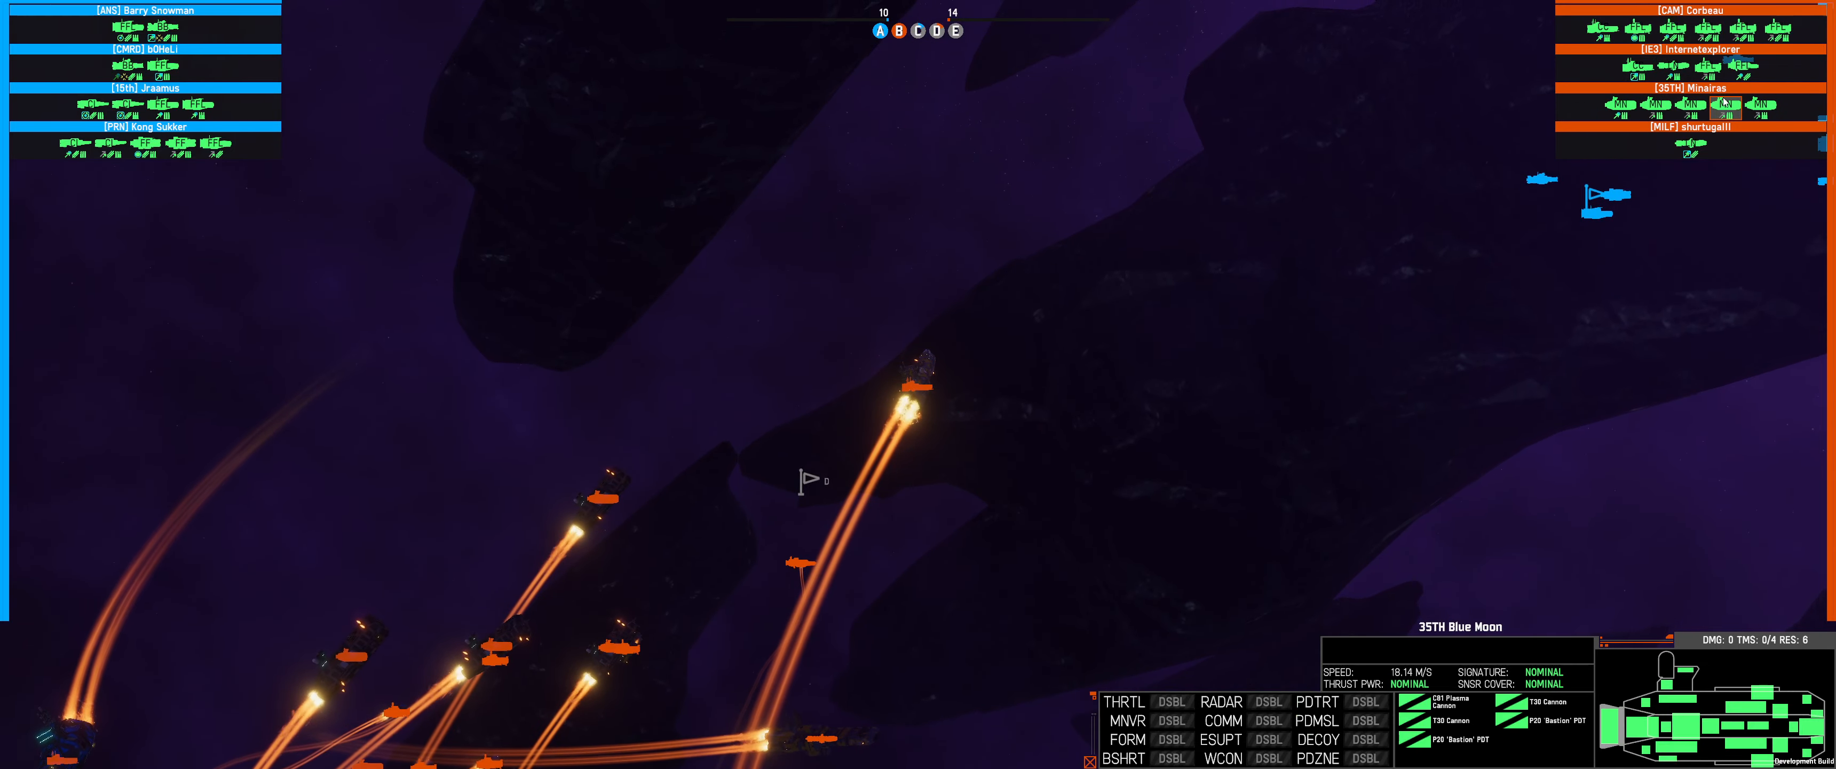
Step: Switch the spectator camera to the 35TH Blue Moon amid the missile exchange
{"action": "left_click", "coordinate": [602, 657]}
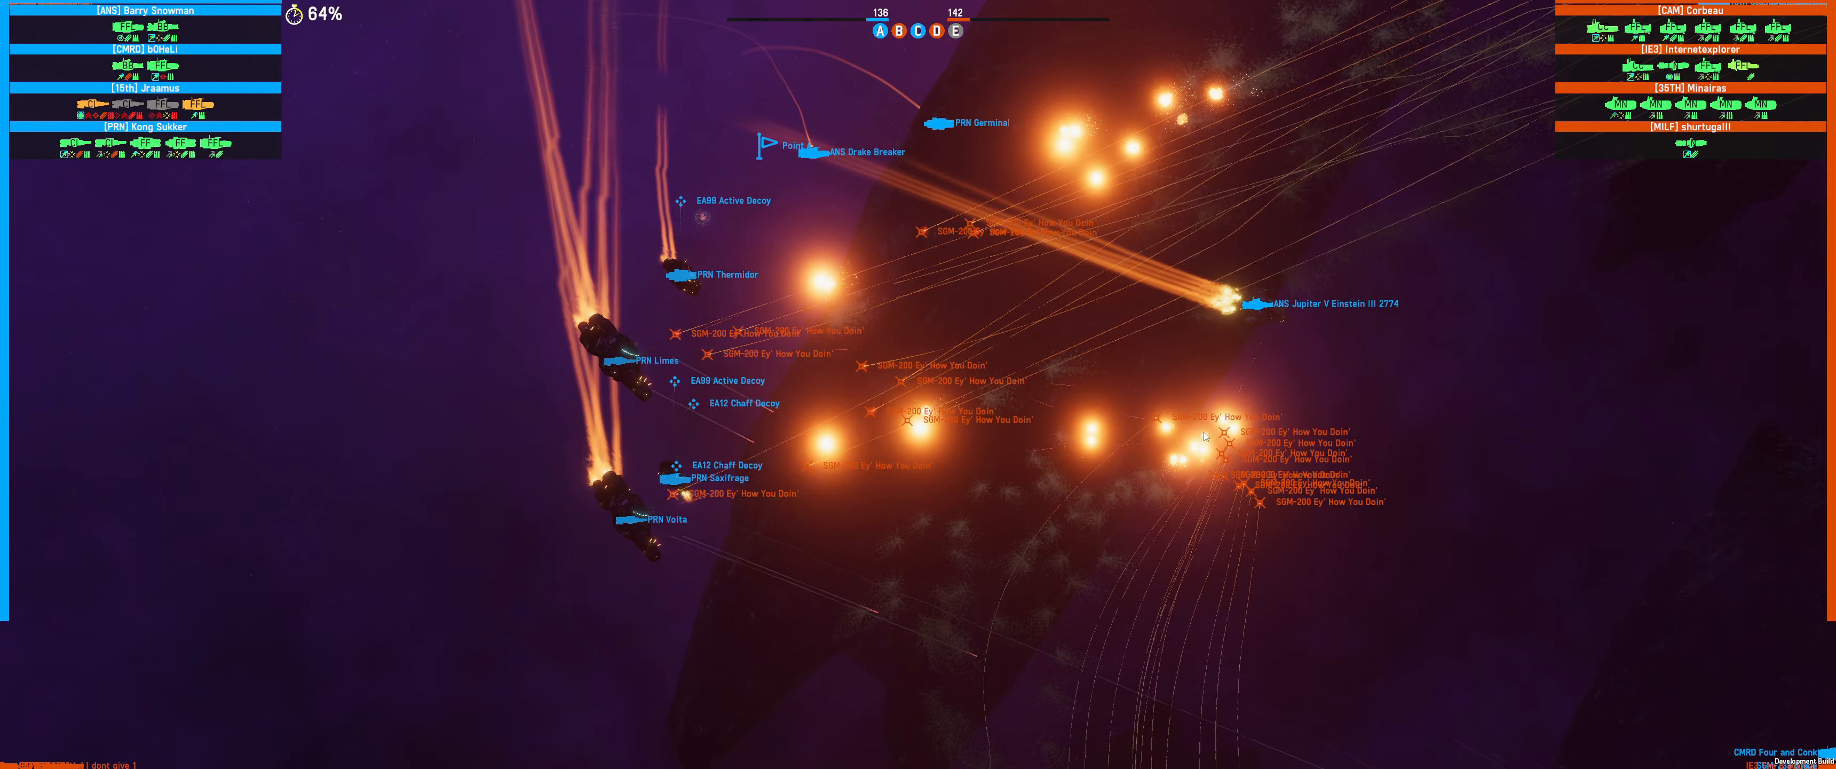
{"action": "left_click", "coordinate": [624, 357]}
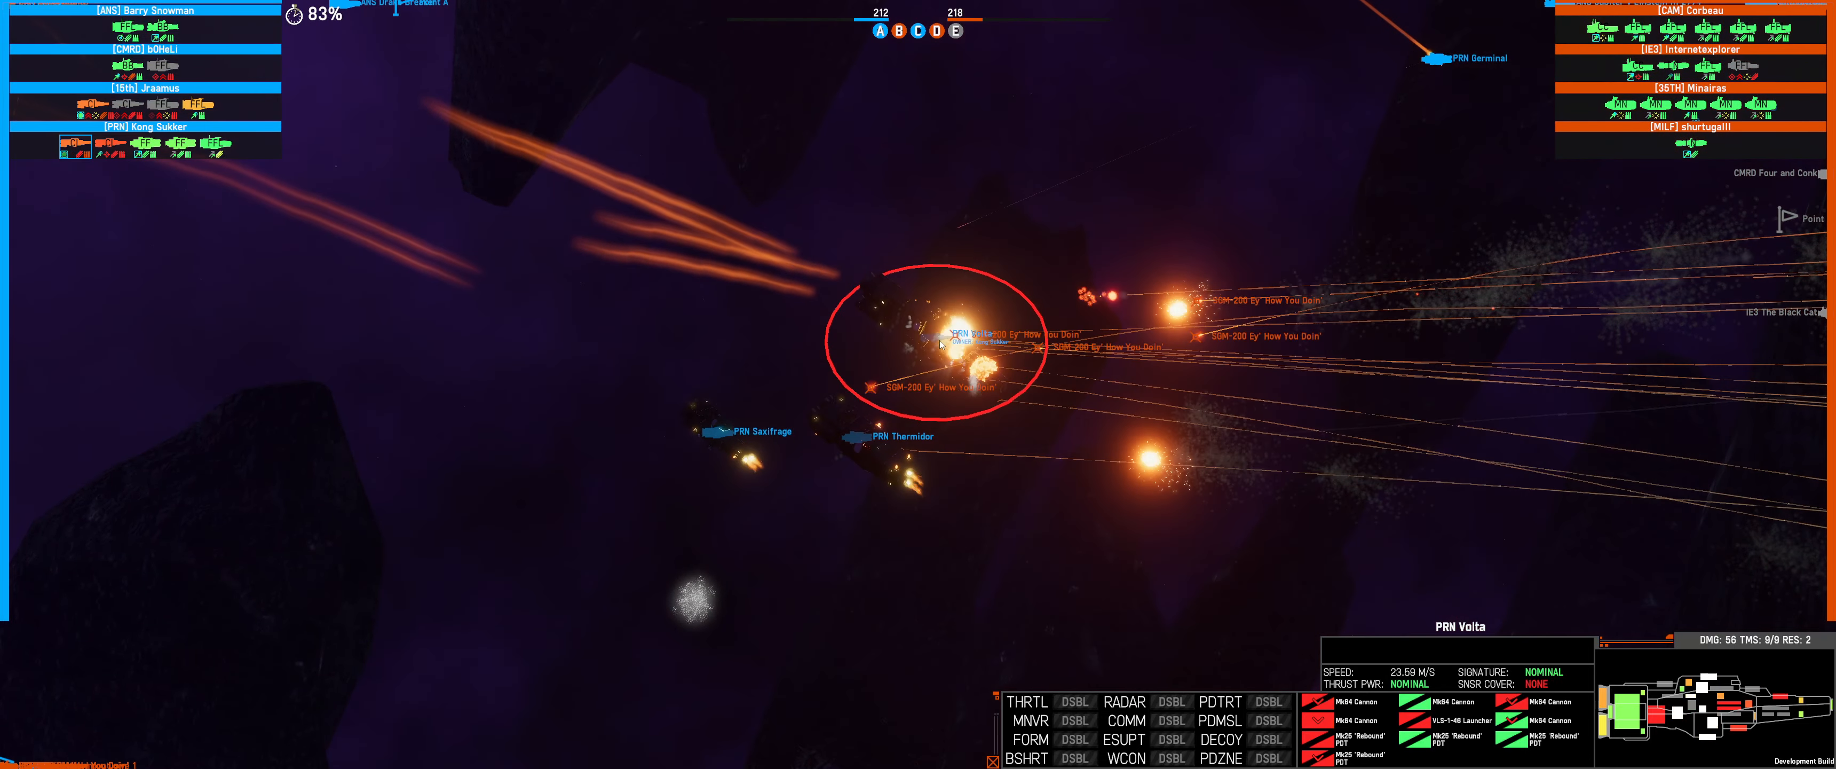
Step: Inspect PRN Thermidor's status, then move the camera toward the orange fleet near Point B
{"action": "left_click", "coordinate": [880, 436]}
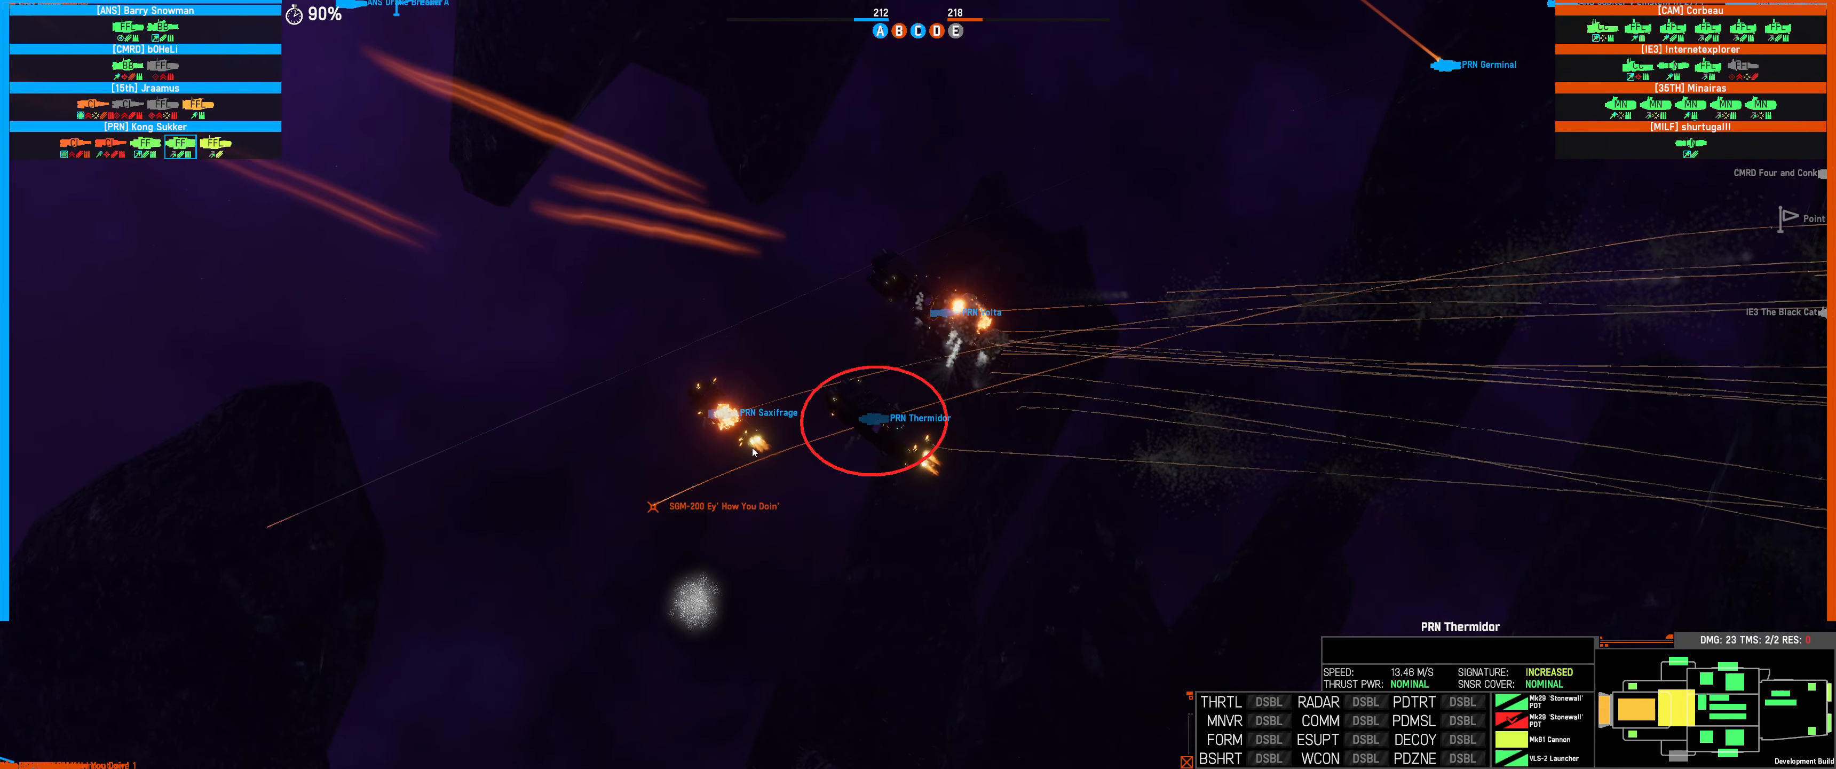
{"action": "left_click", "coordinate": [738, 412]}
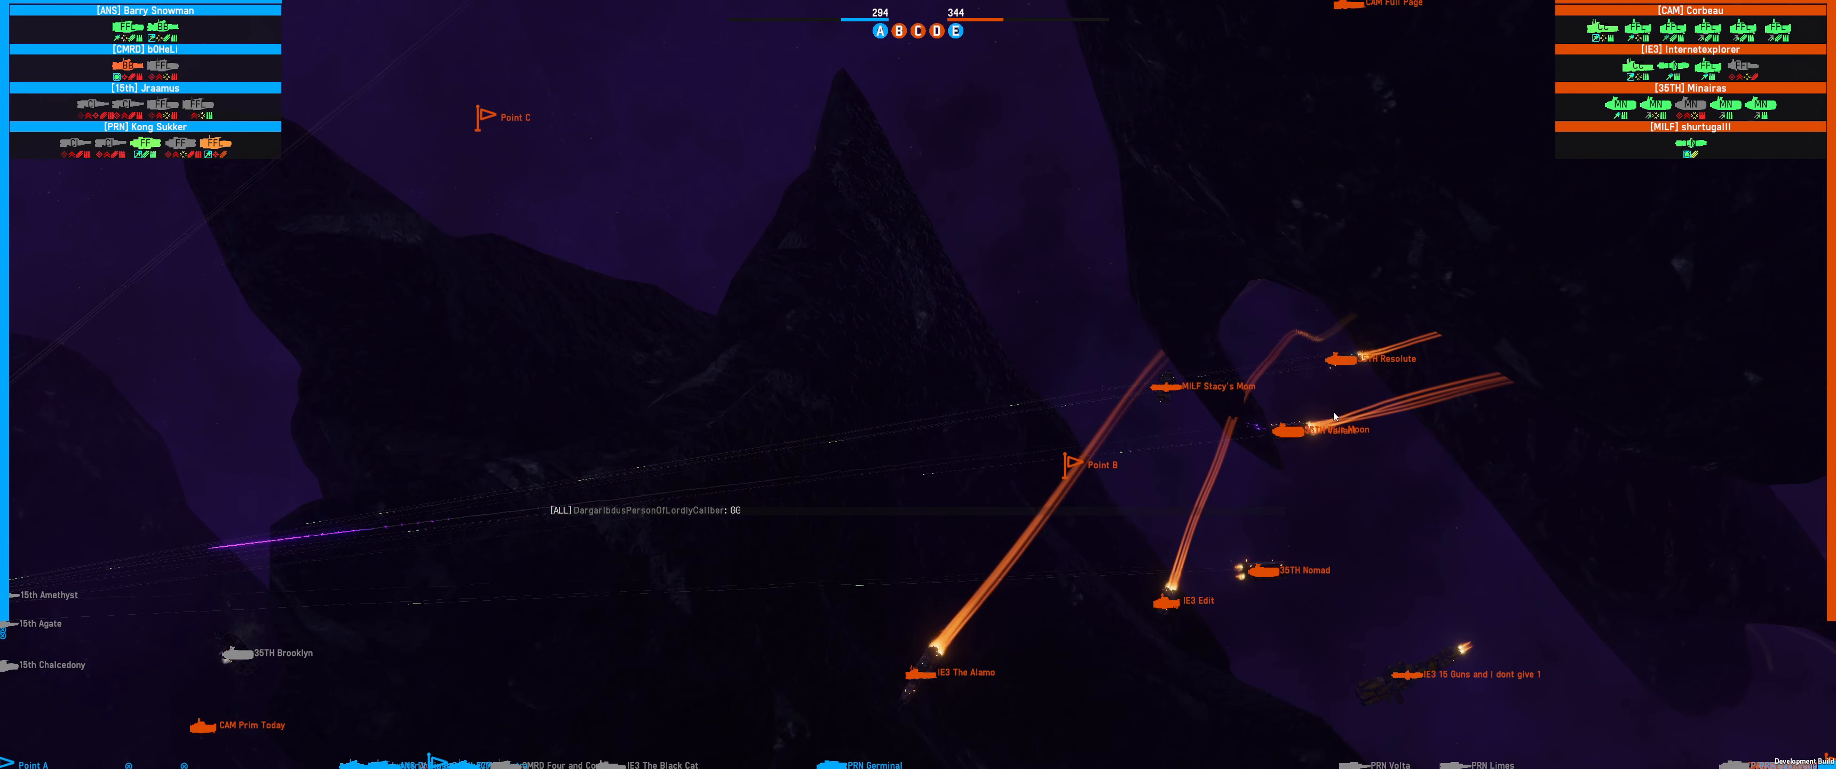
Step: Select a ship to show its status panel before following ANS Jupiter near Point E
{"action": "left_click", "coordinate": [1314, 432]}
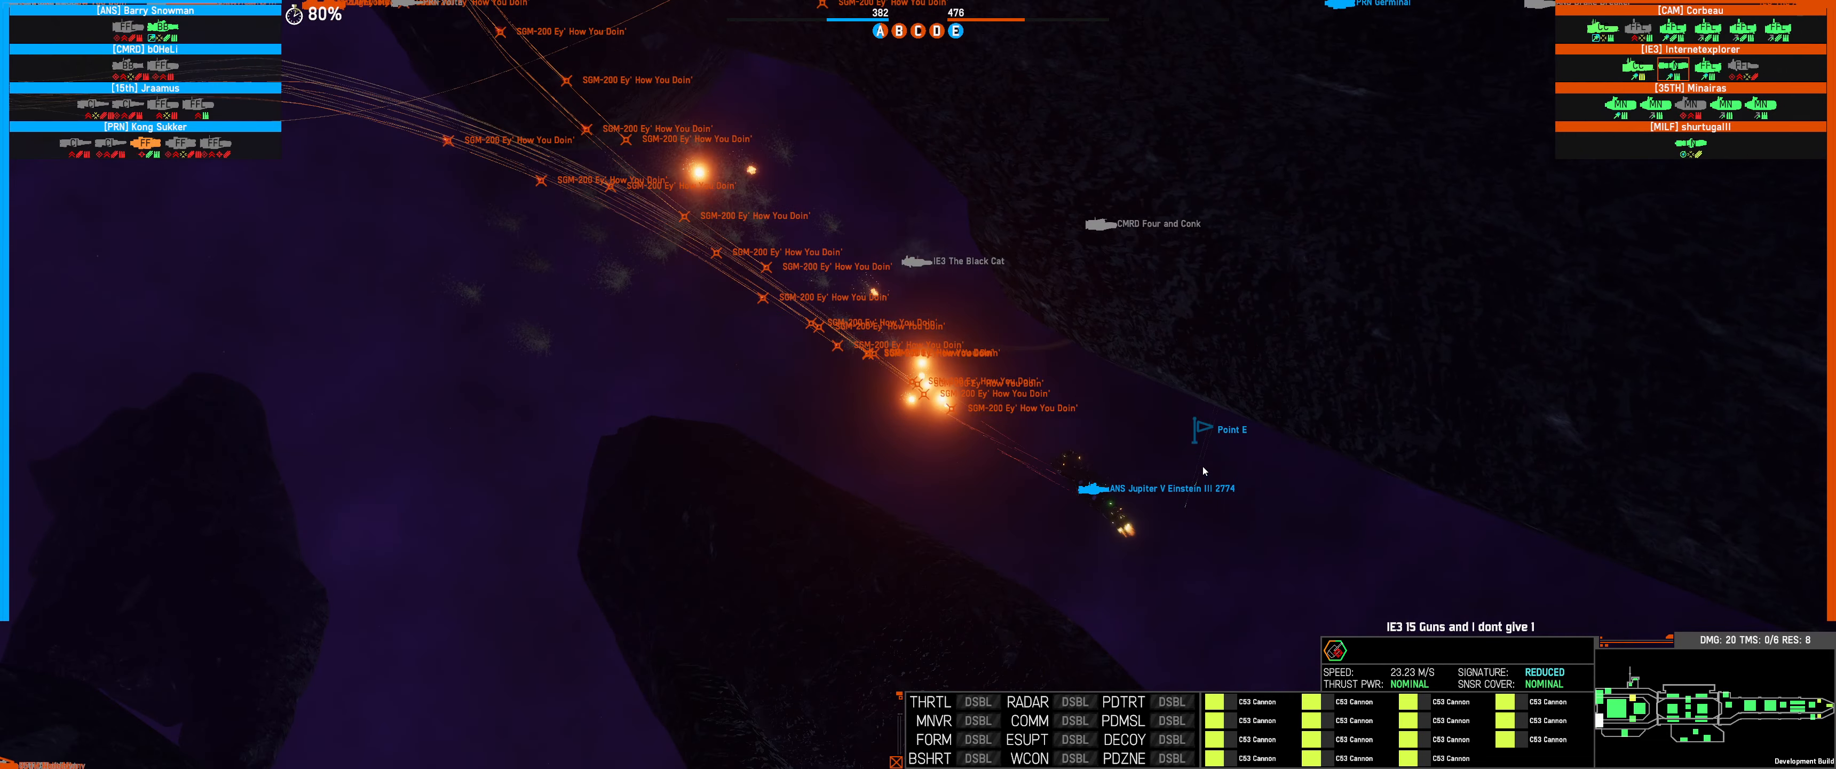
{"action": "left_click", "coordinate": [1092, 485]}
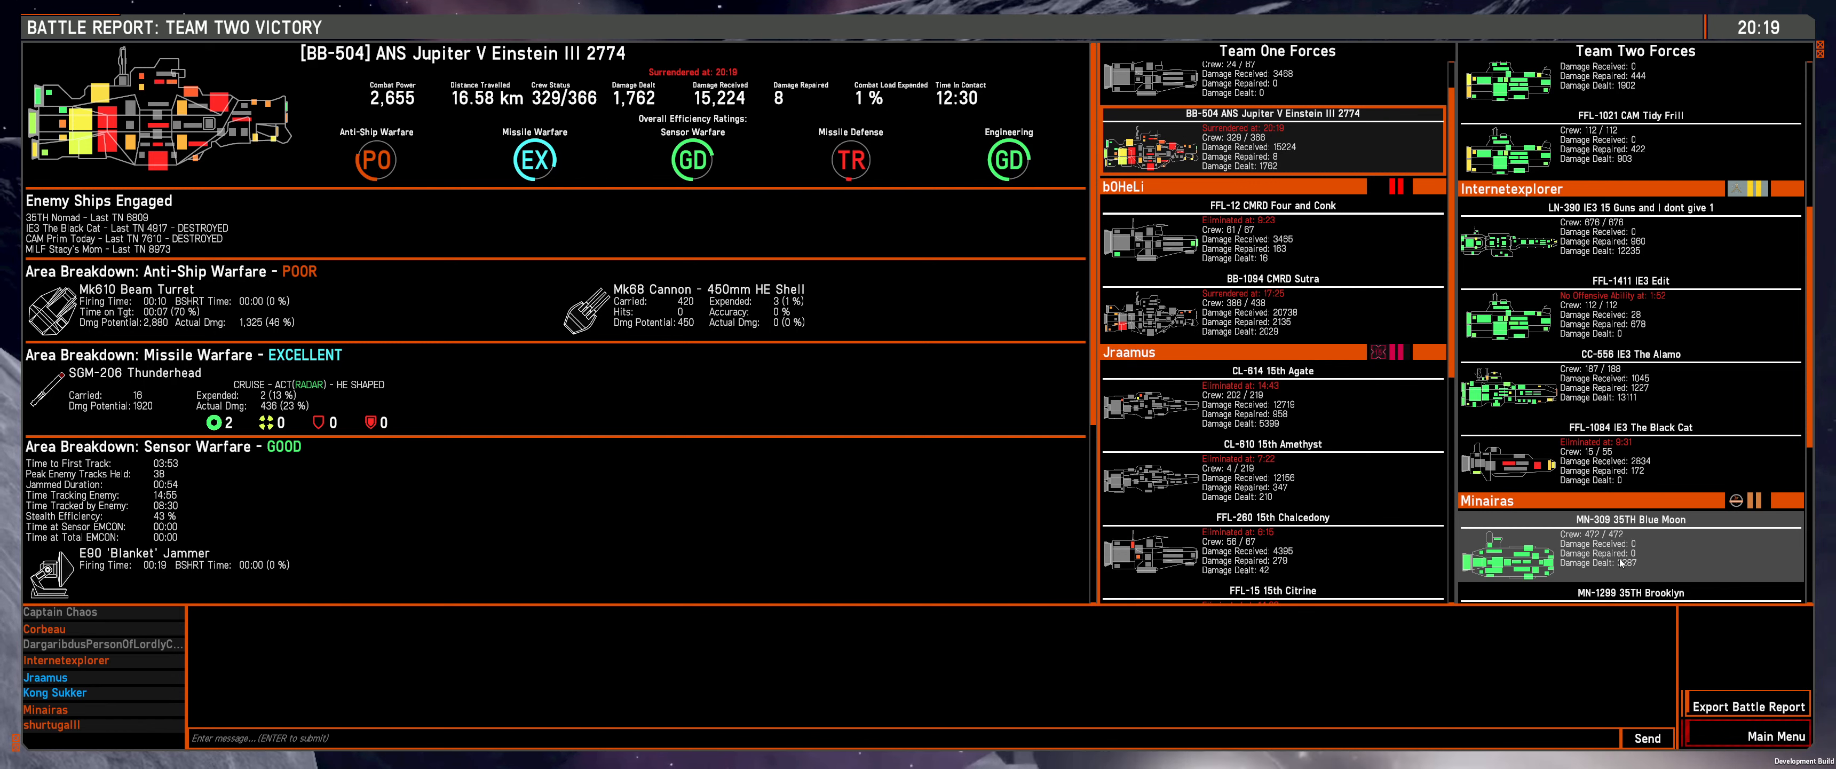
{"action": "mouse_move", "coordinate": [1652, 555]}
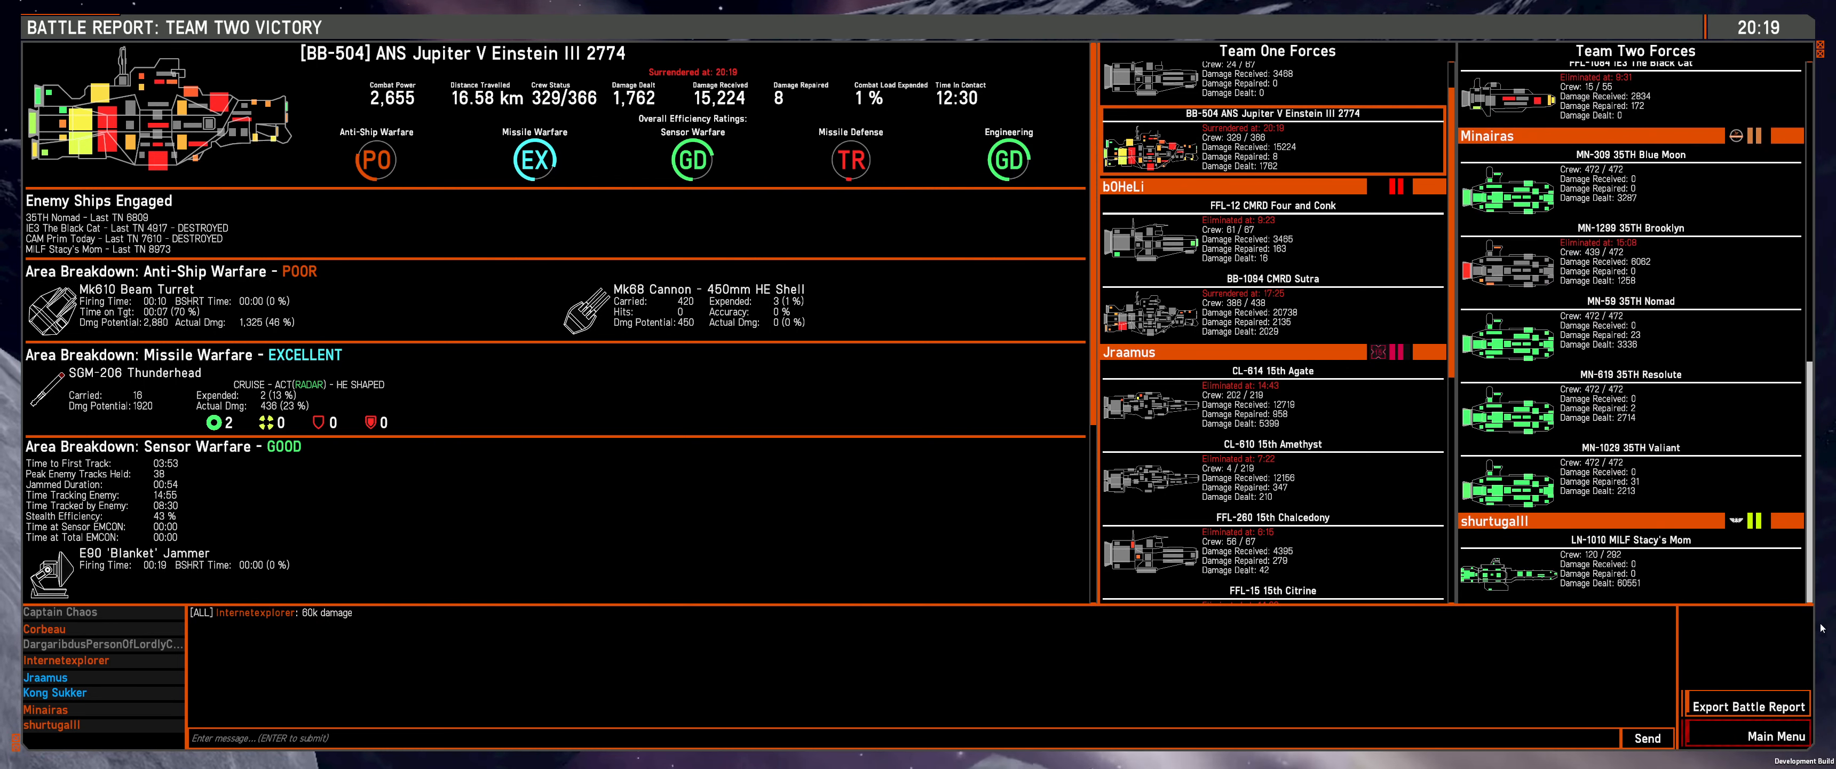
{"action": "left_click", "coordinate": [1628, 568]}
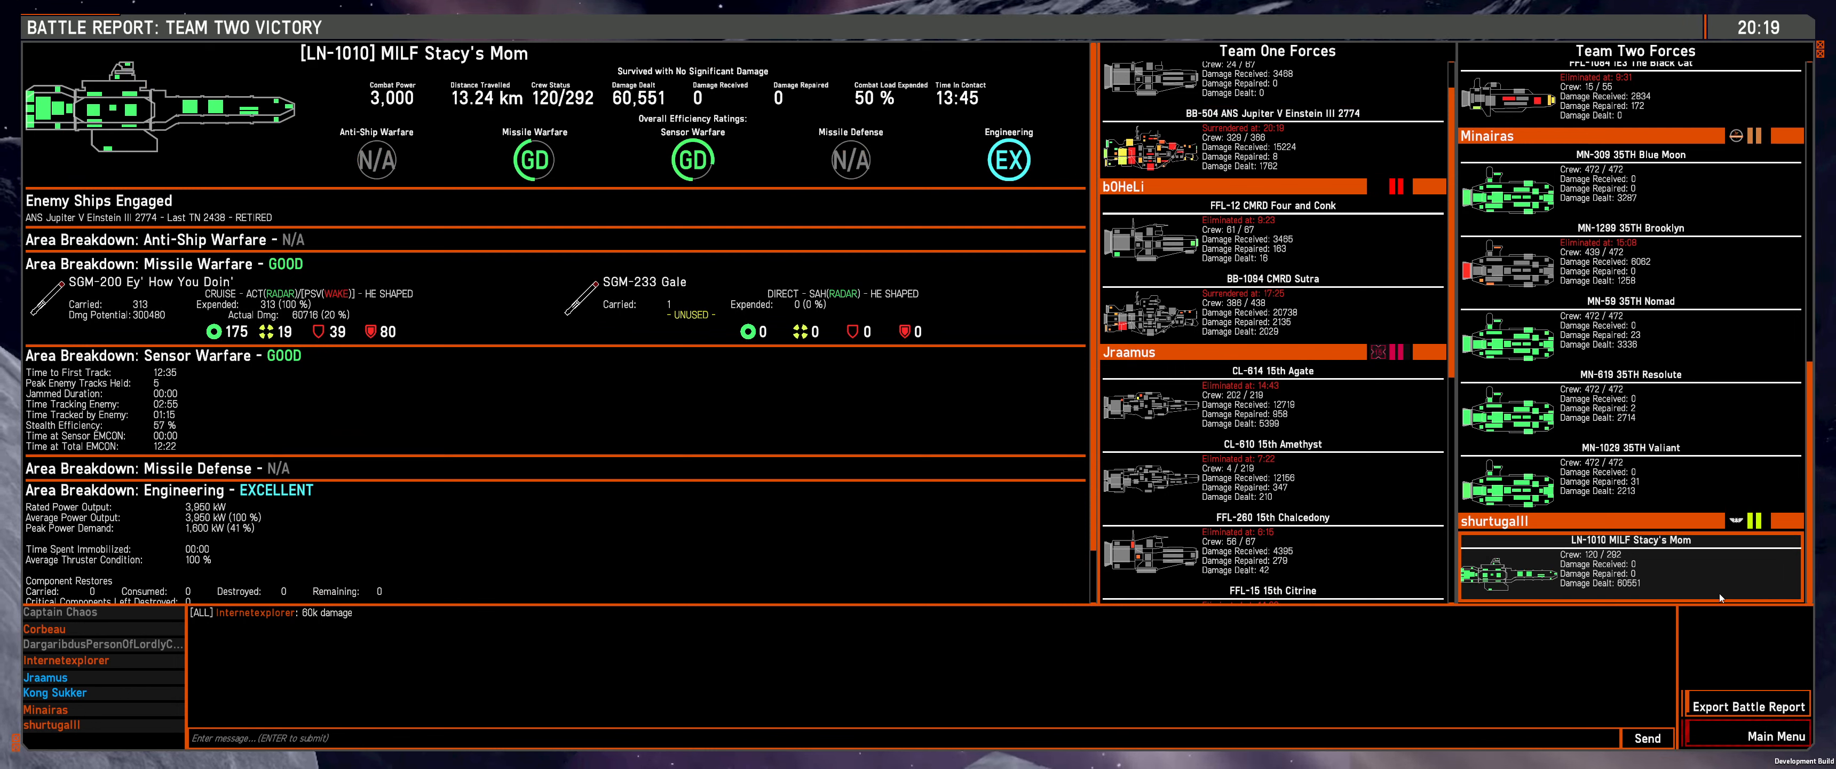
{"action": "mouse_move", "coordinate": [1450, 695]}
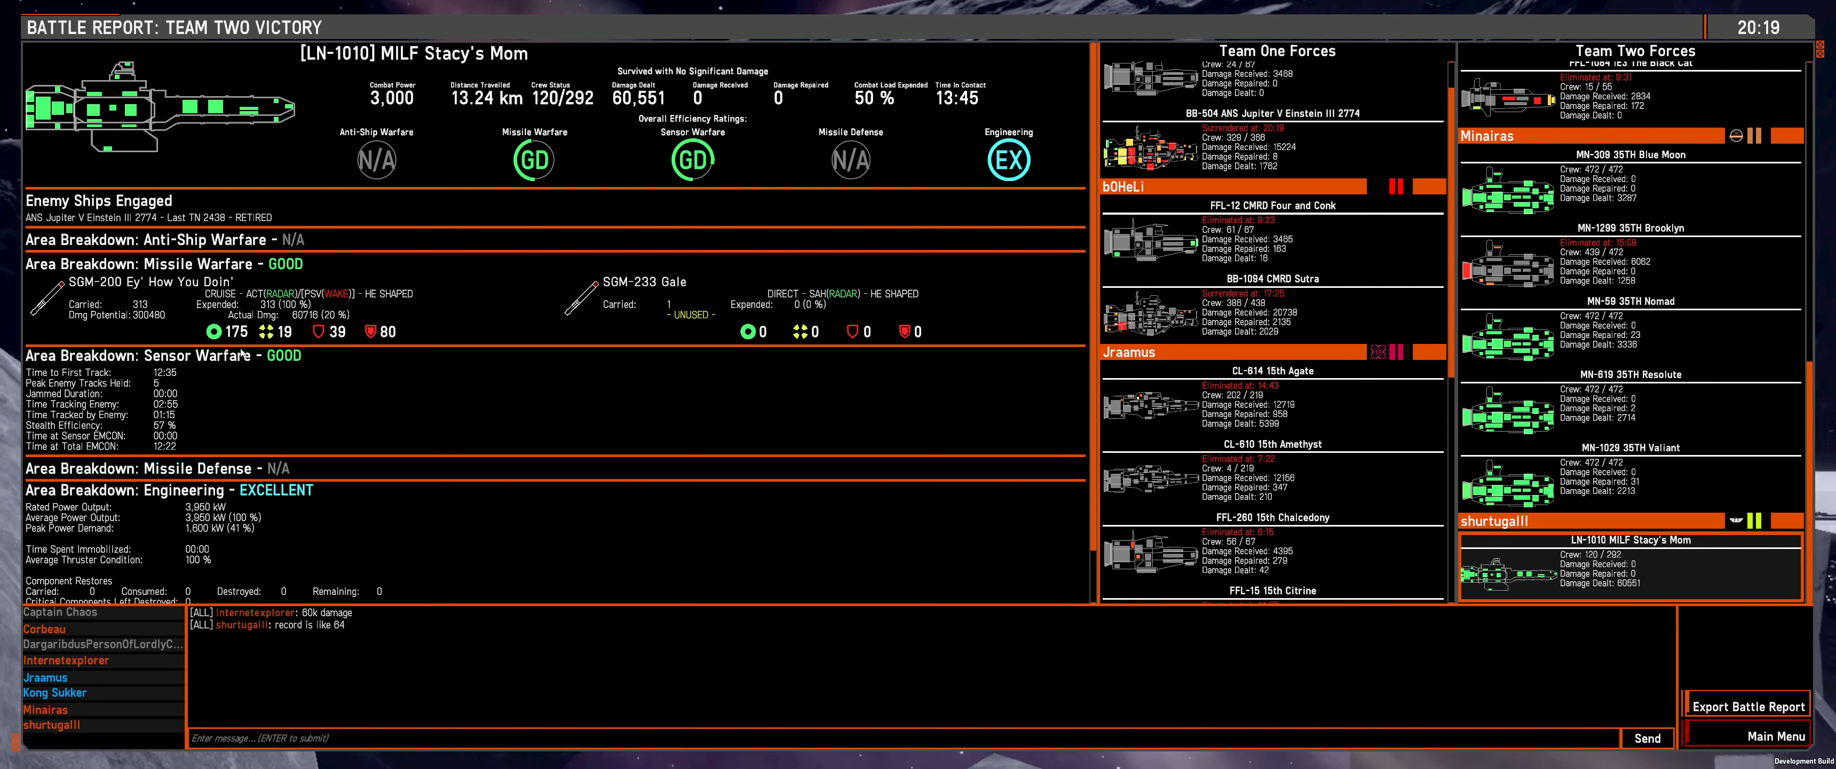
{"action": "mouse_move", "coordinate": [317, 367]}
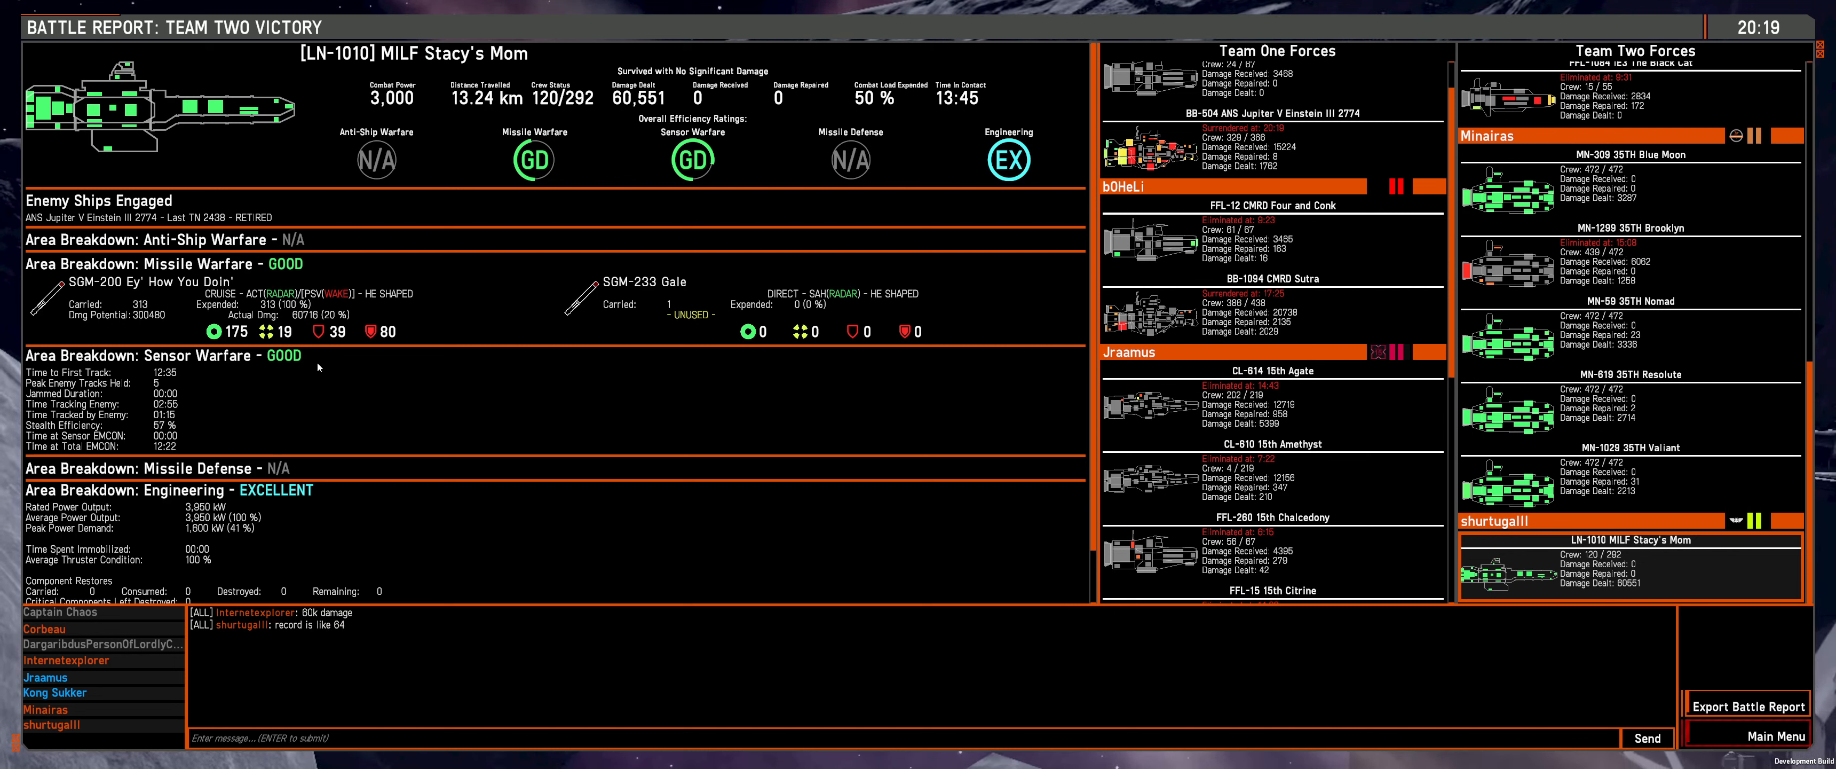
{"action": "mouse_move", "coordinate": [325, 373]}
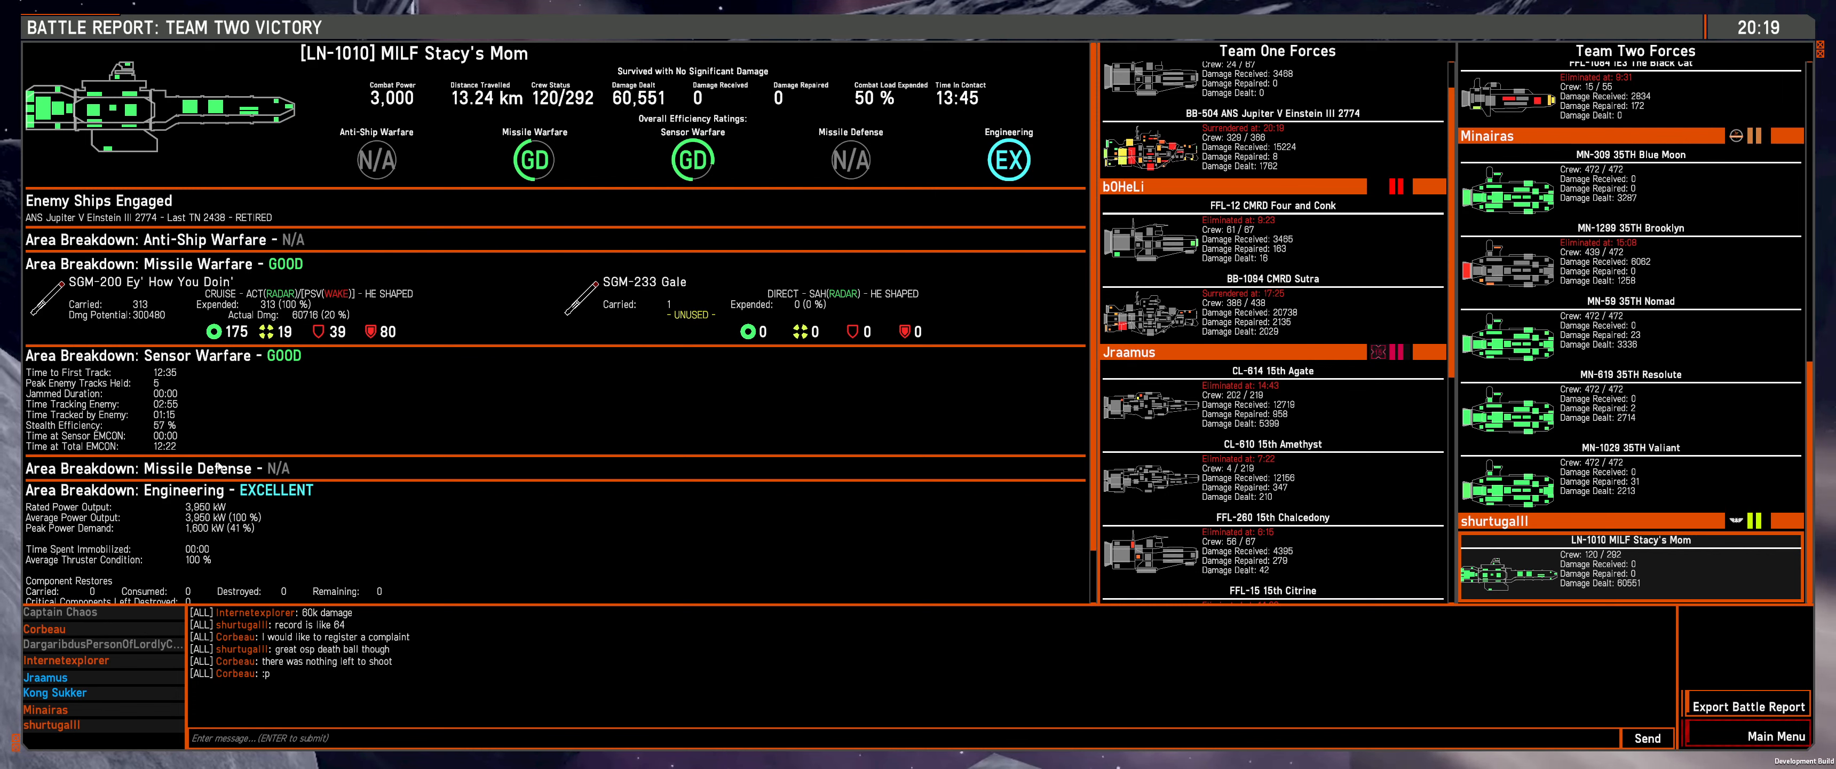
{"action": "mouse_move", "coordinate": [335, 364]}
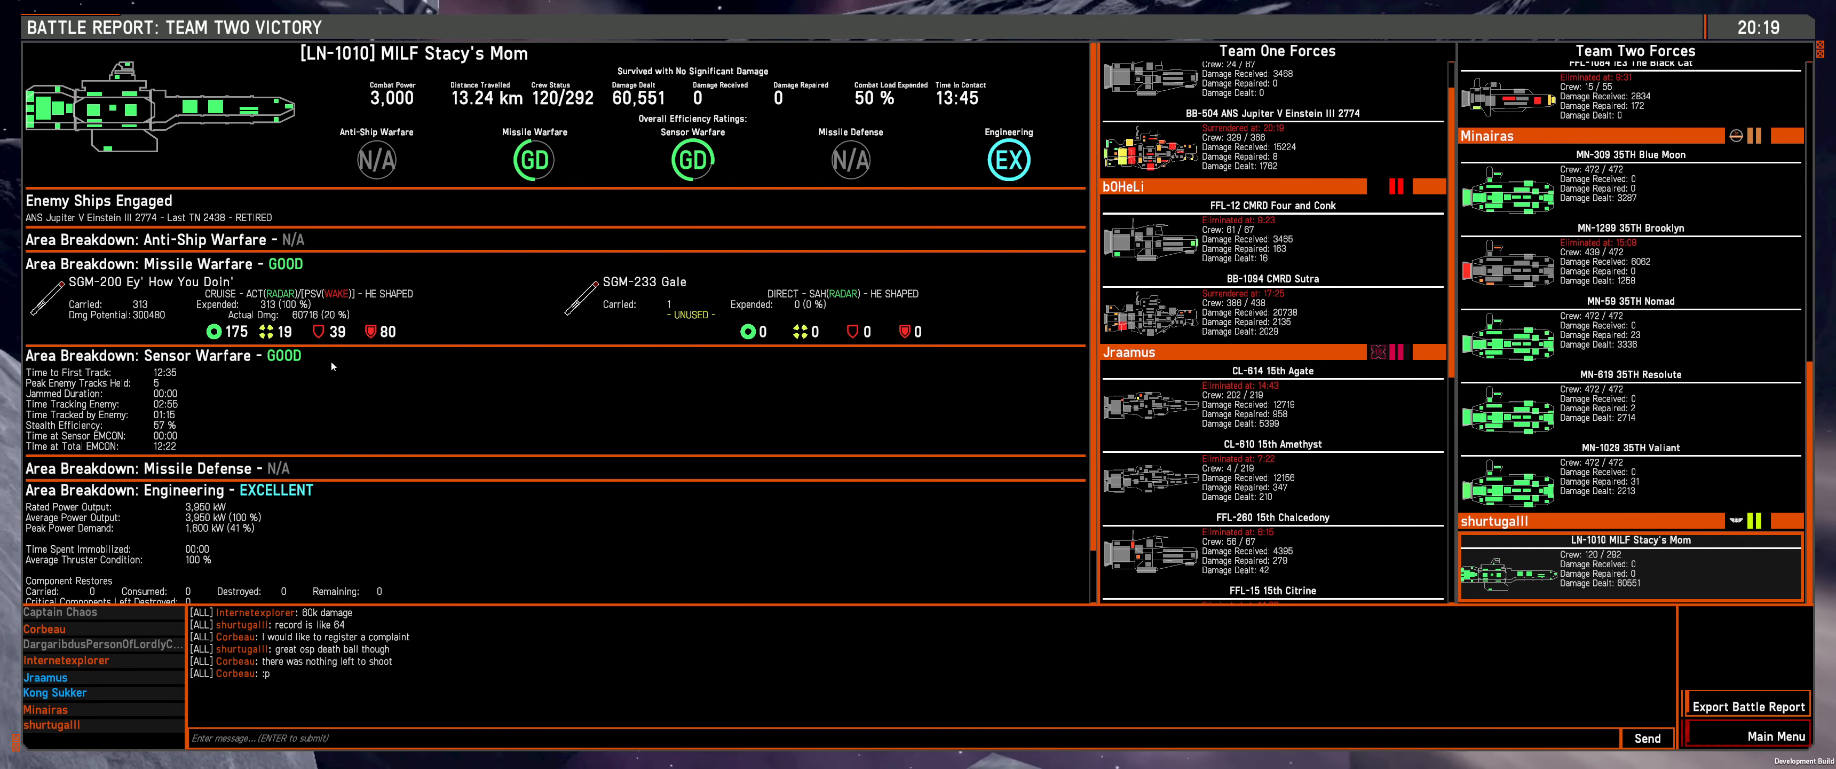
{"action": "mouse_move", "coordinate": [391, 496]}
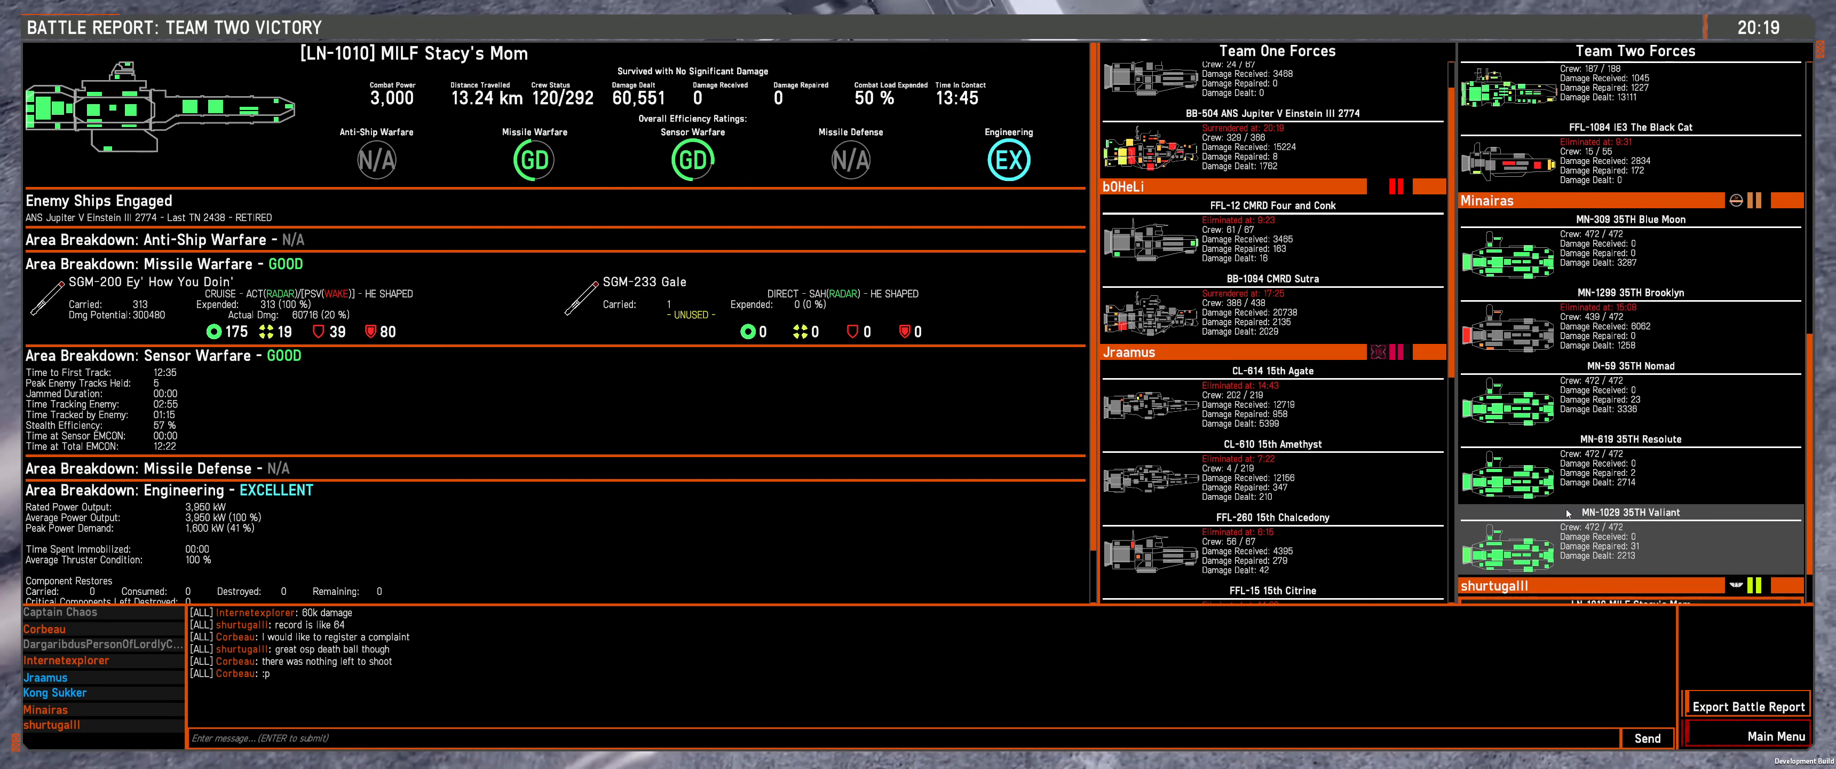
Step: Review reports for CAM Full Page, Snowy Chirp, Prim Today, ending on CC-556 IE3 The Alamo
{"action": "scroll", "scroll_direction": "down", "scroll_amount": 3}
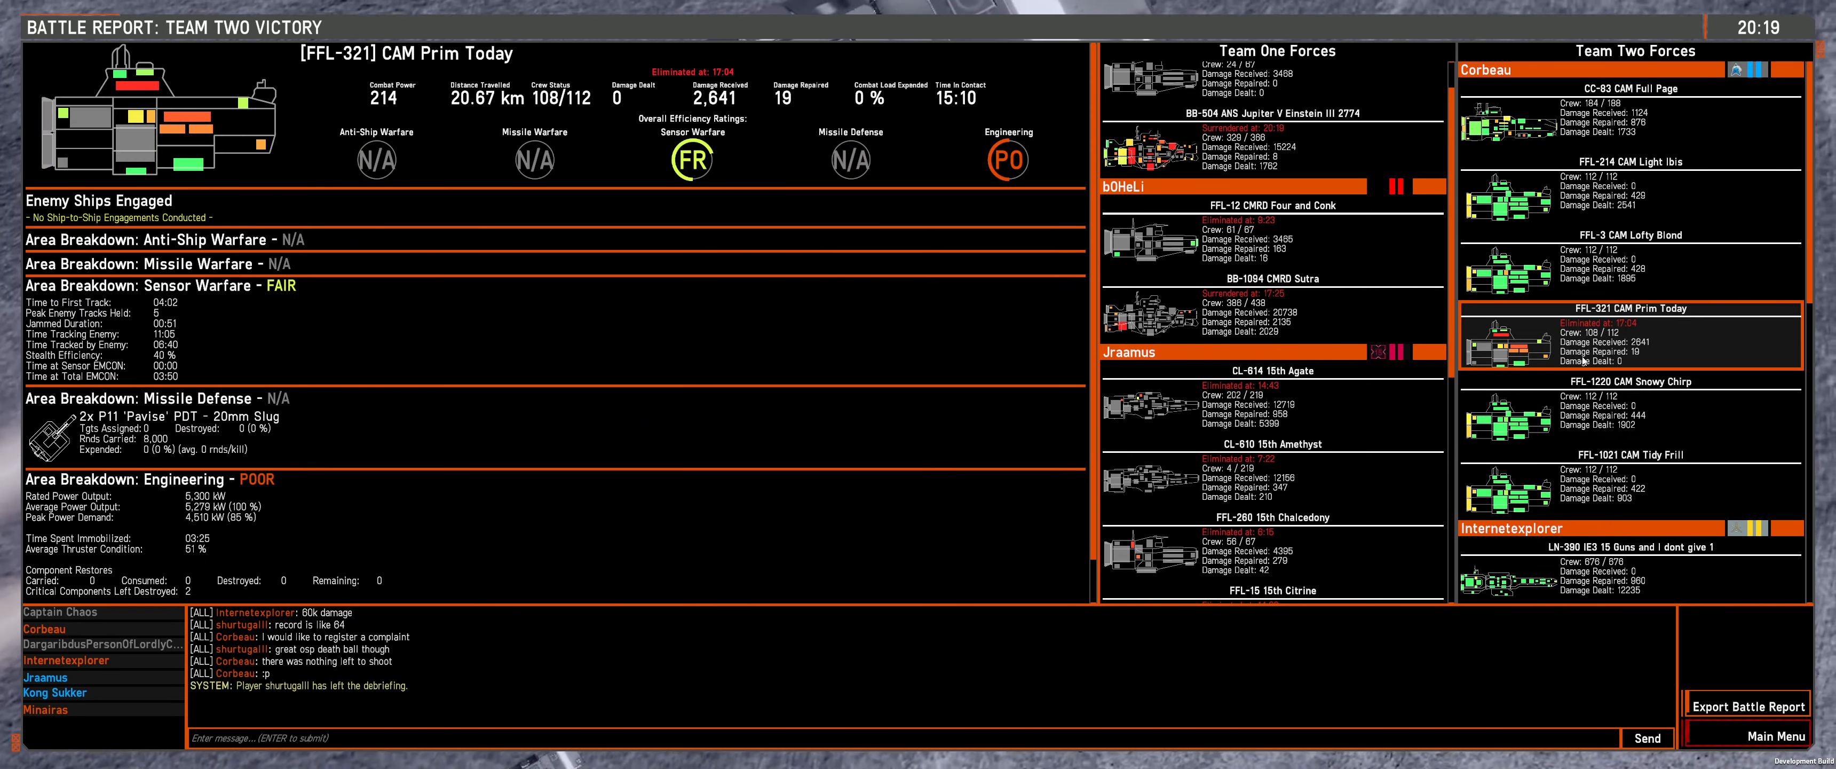
{"action": "left_click", "coordinate": [1631, 111]}
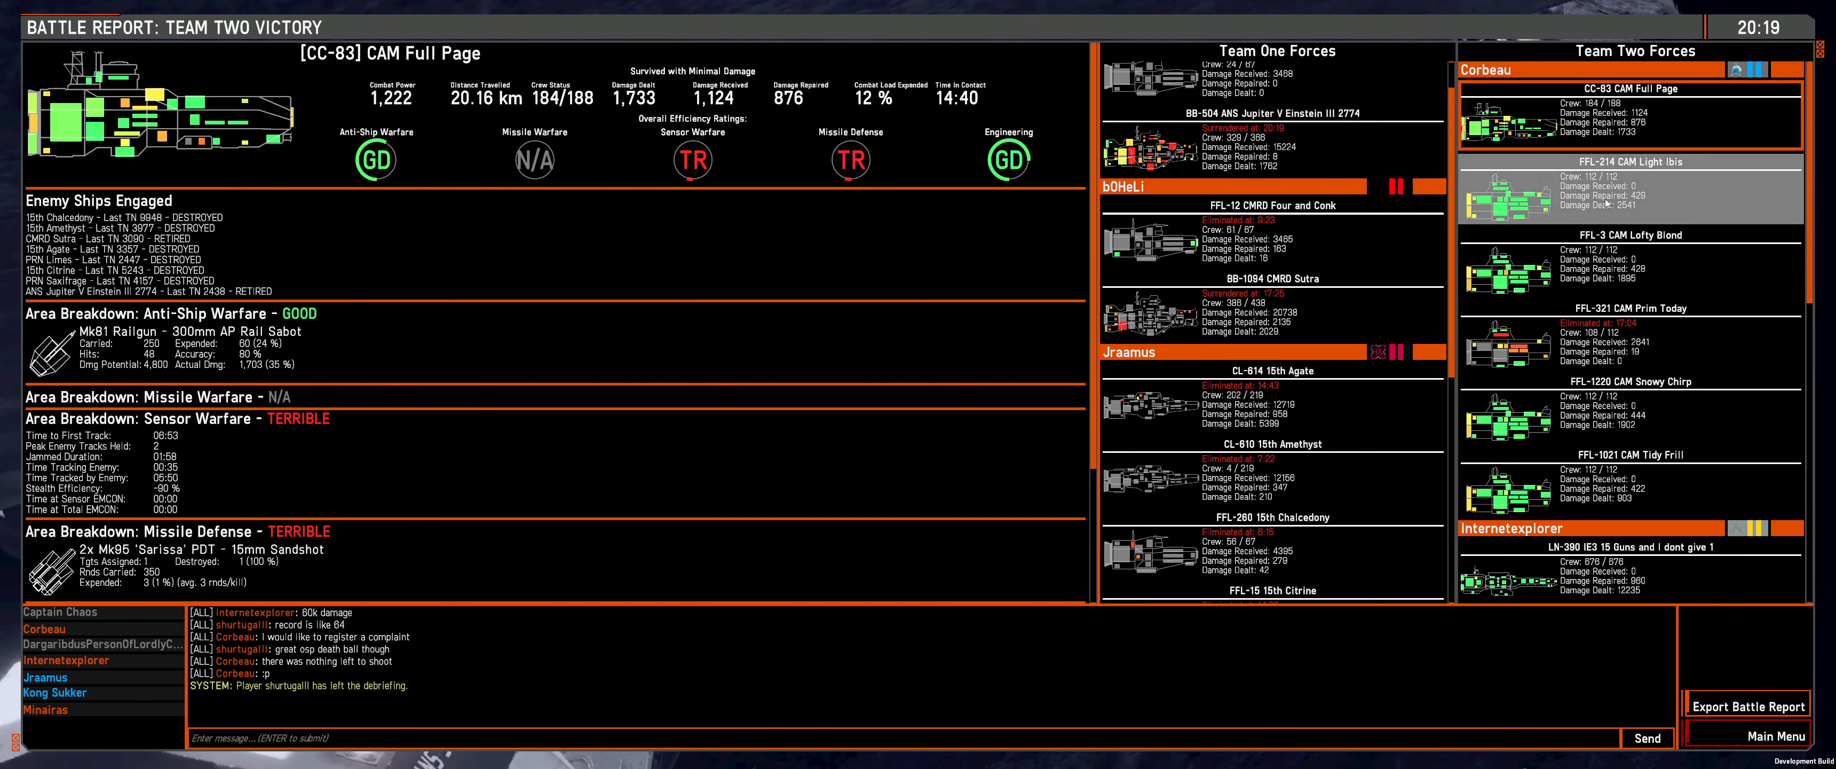
{"action": "left_click", "coordinate": [1632, 410]}
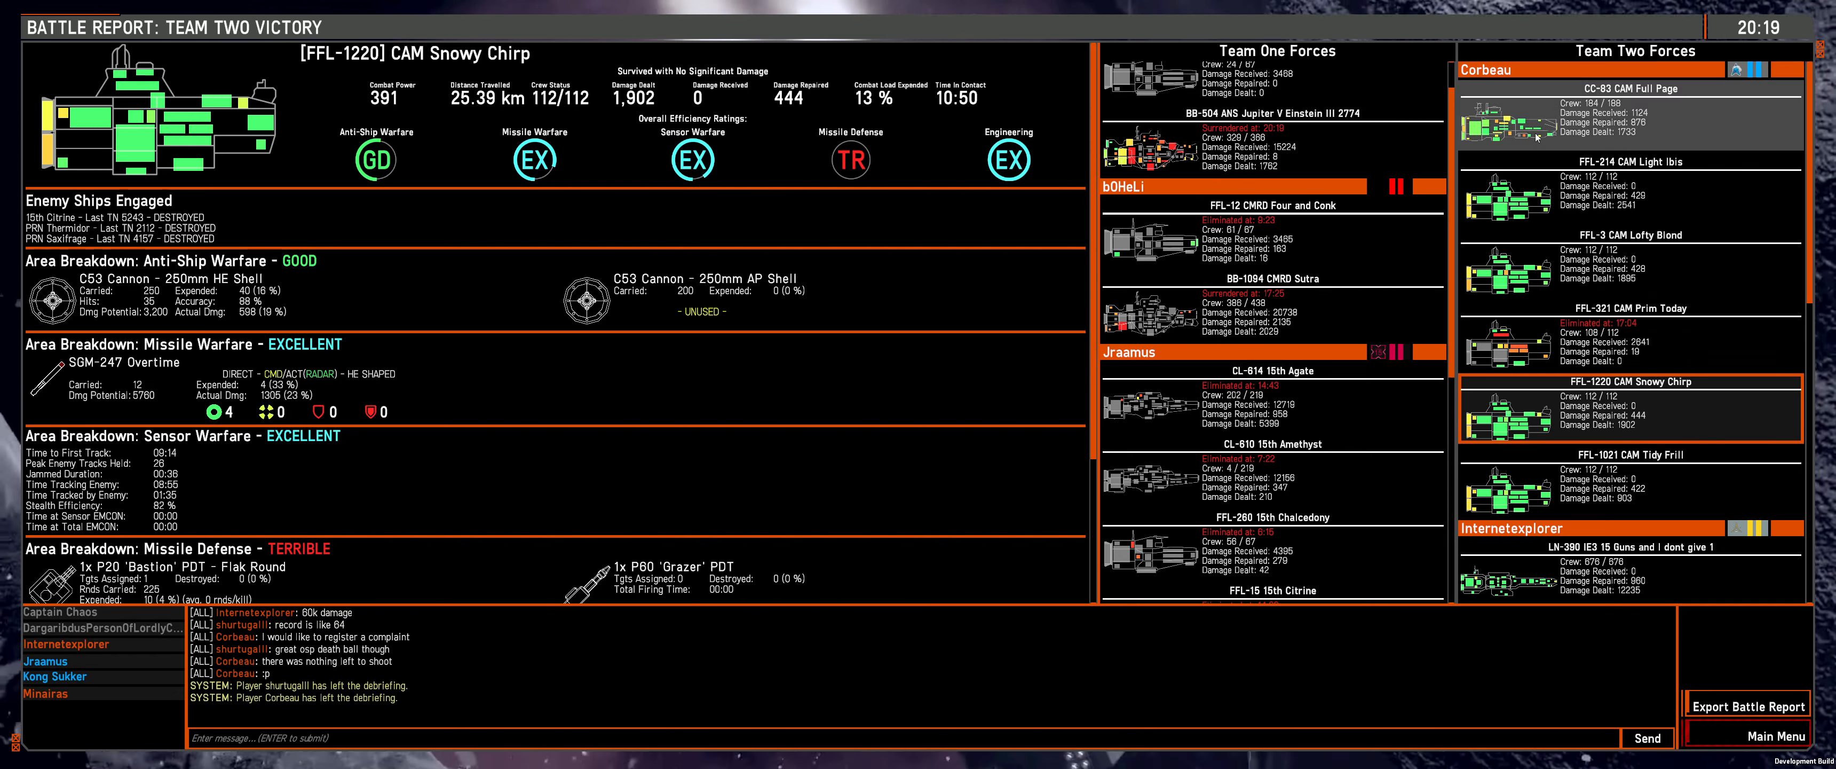
{"action": "left_click", "coordinate": [1629, 111]}
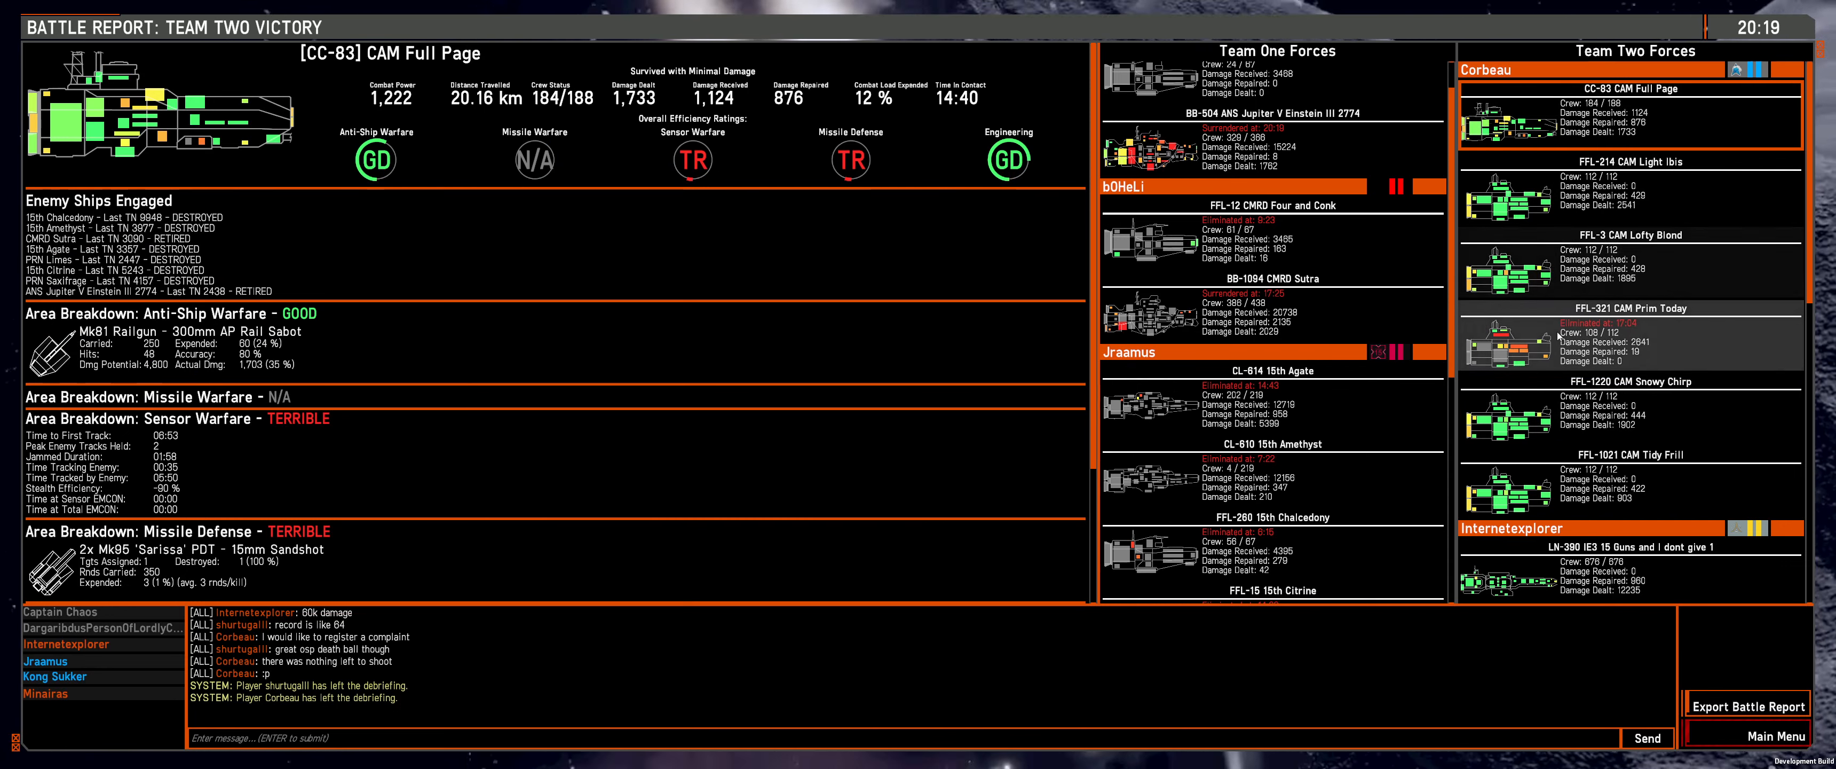
{"action": "left_click", "coordinate": [1628, 334]}
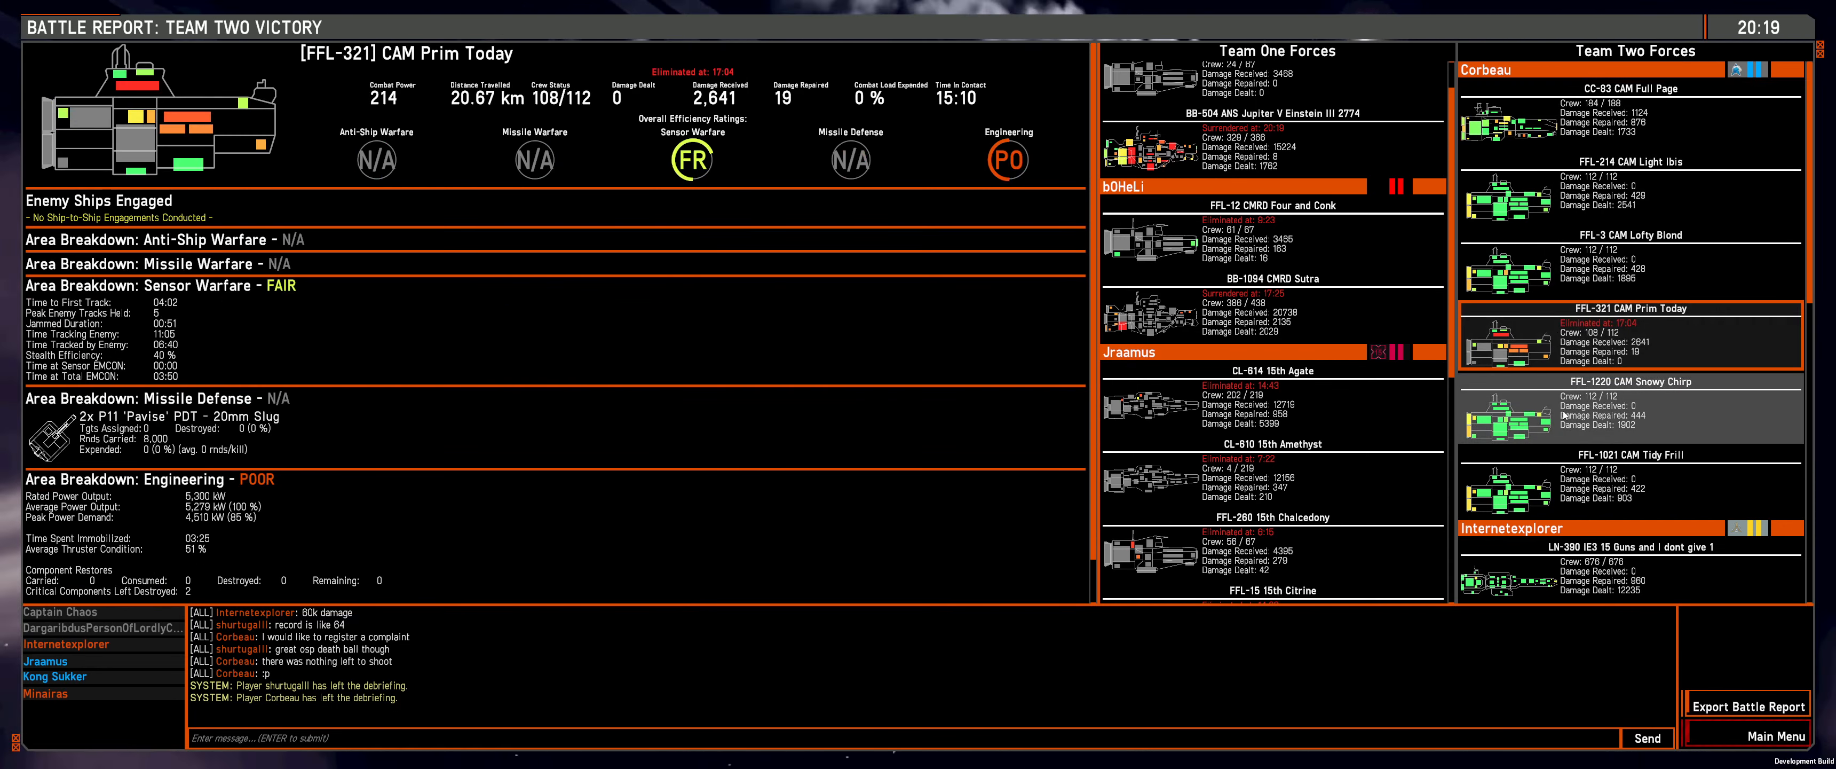
{"action": "left_click", "coordinate": [1622, 544]}
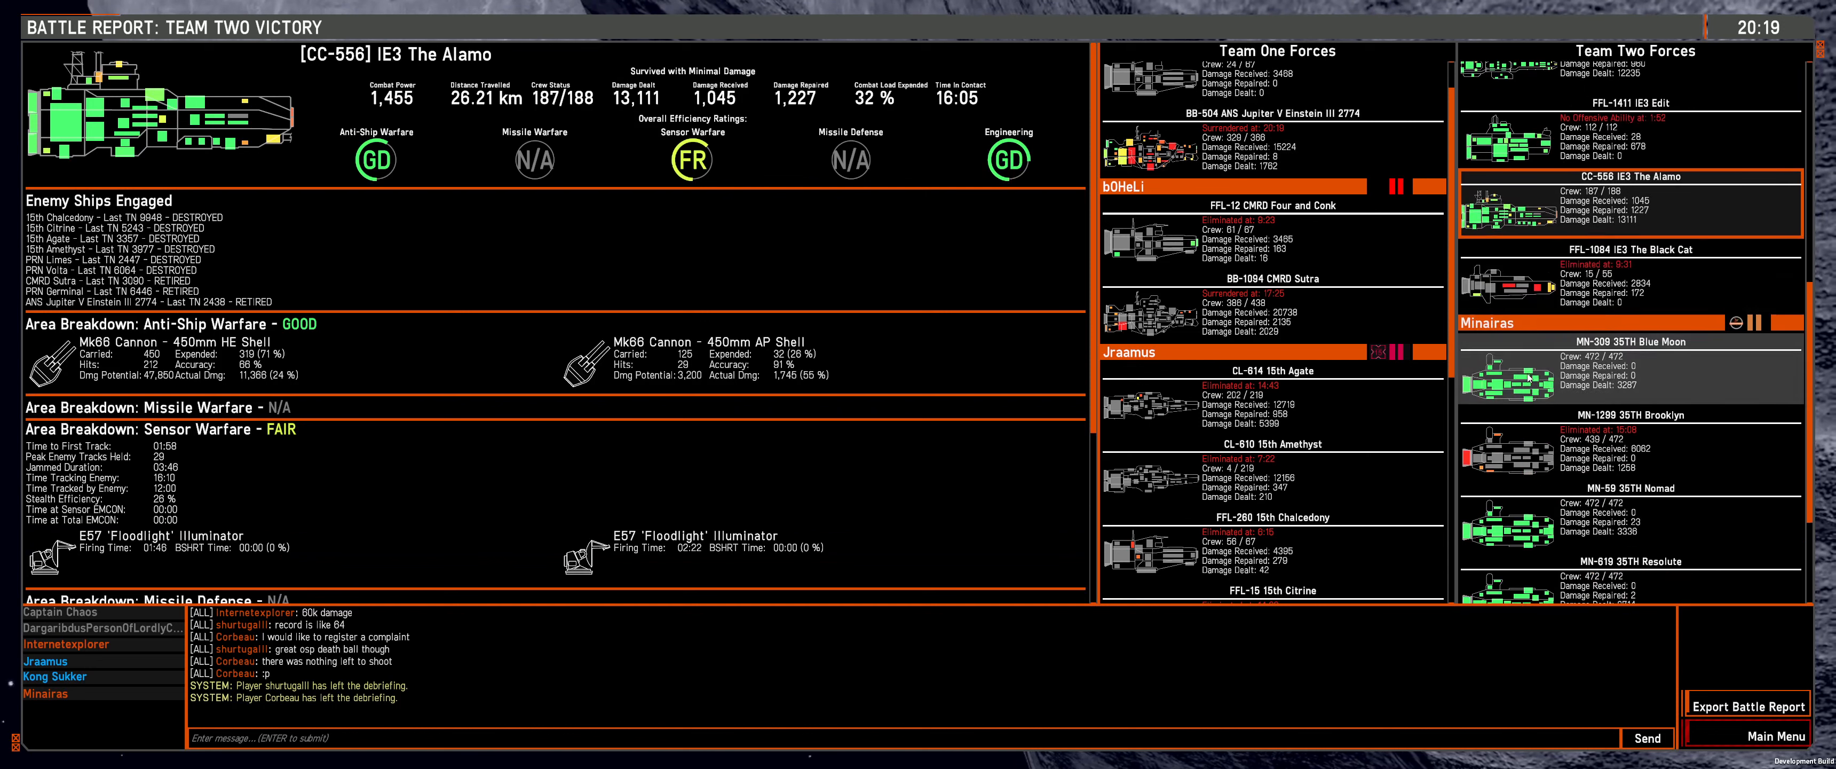
{"action": "scroll", "scroll_direction": "down", "scroll_amount": 3}
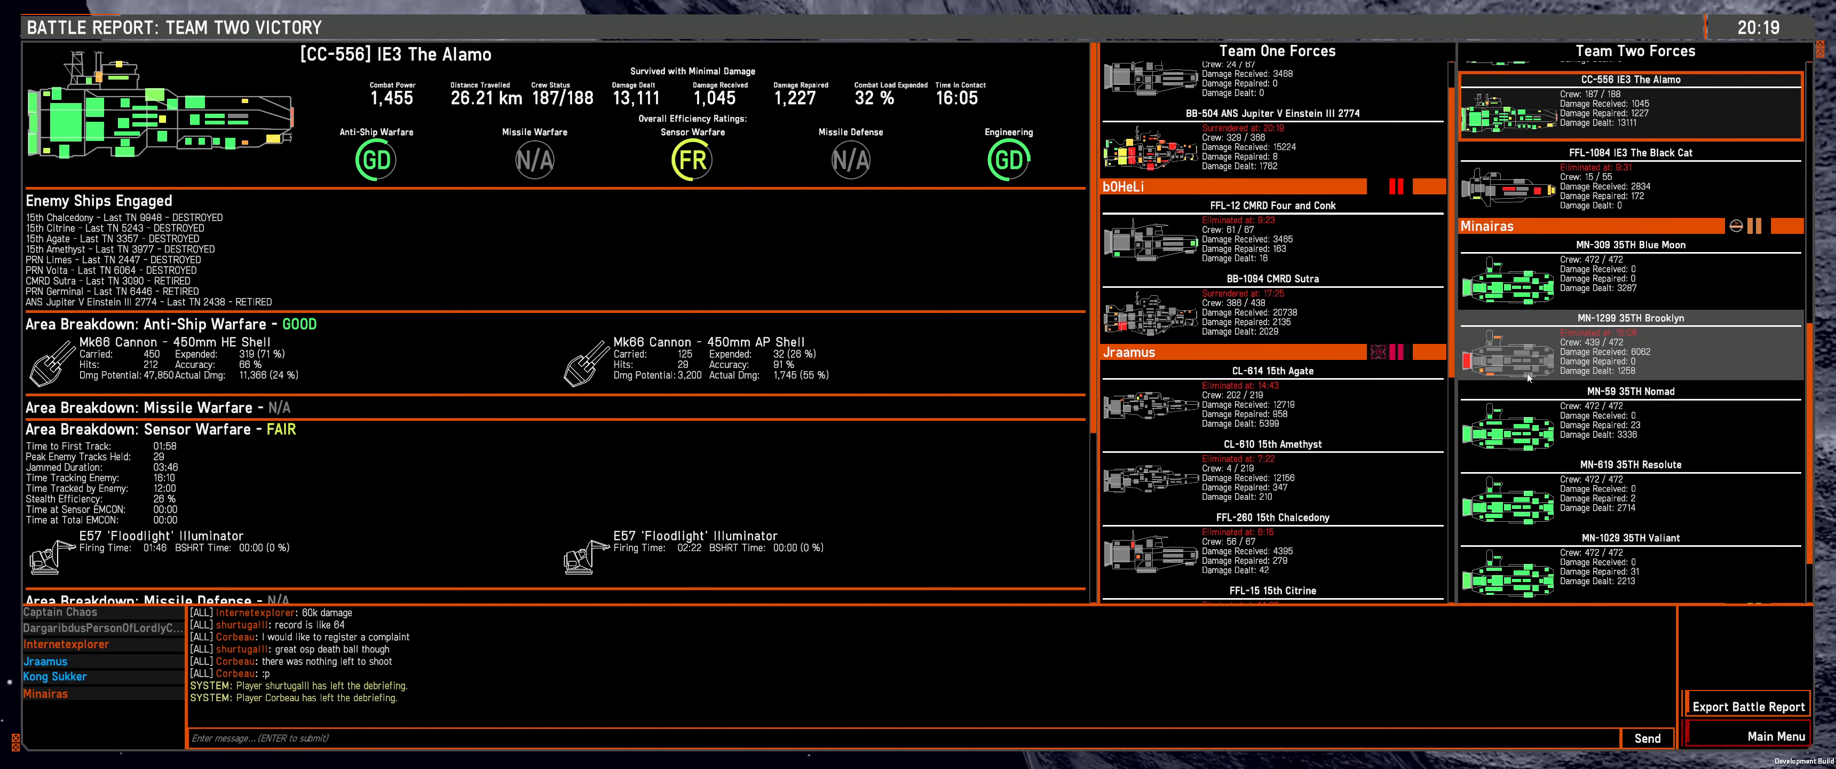
{"action": "scroll", "scroll_direction": "down", "scroll_amount": 3}
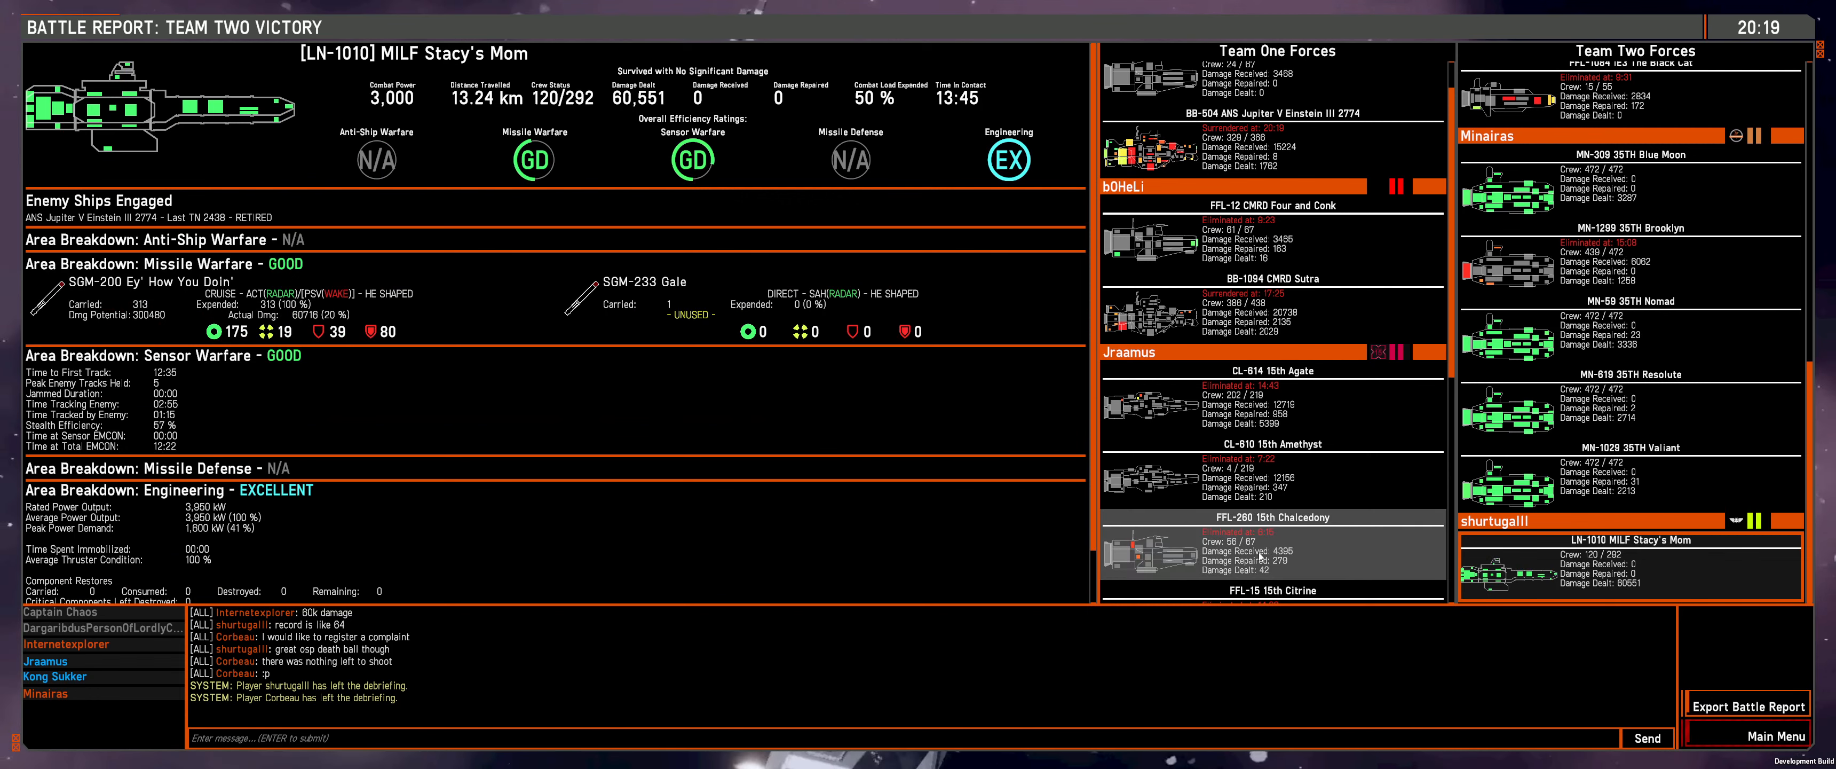
{"action": "scroll", "scroll_direction": "down", "scroll_amount": 3}
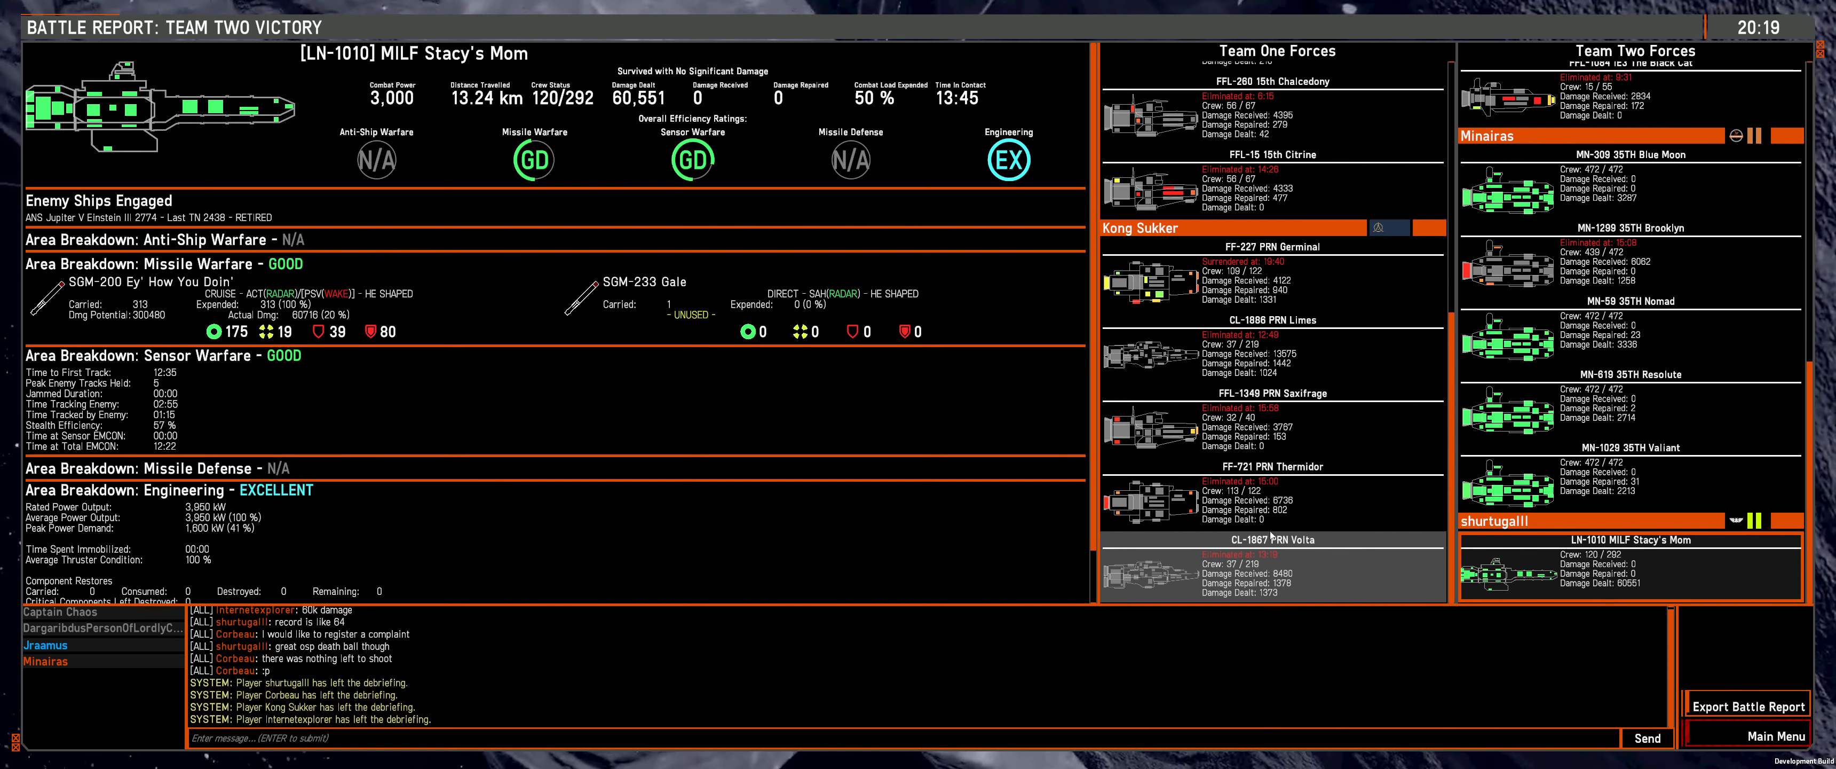
Step: Review Thermidor, Germinal, Limes, Volta and 15th Chalcedony stats, ending on ANS Jupiter V Einstein III 2774
{"action": "left_click", "coordinate": [1271, 492]}
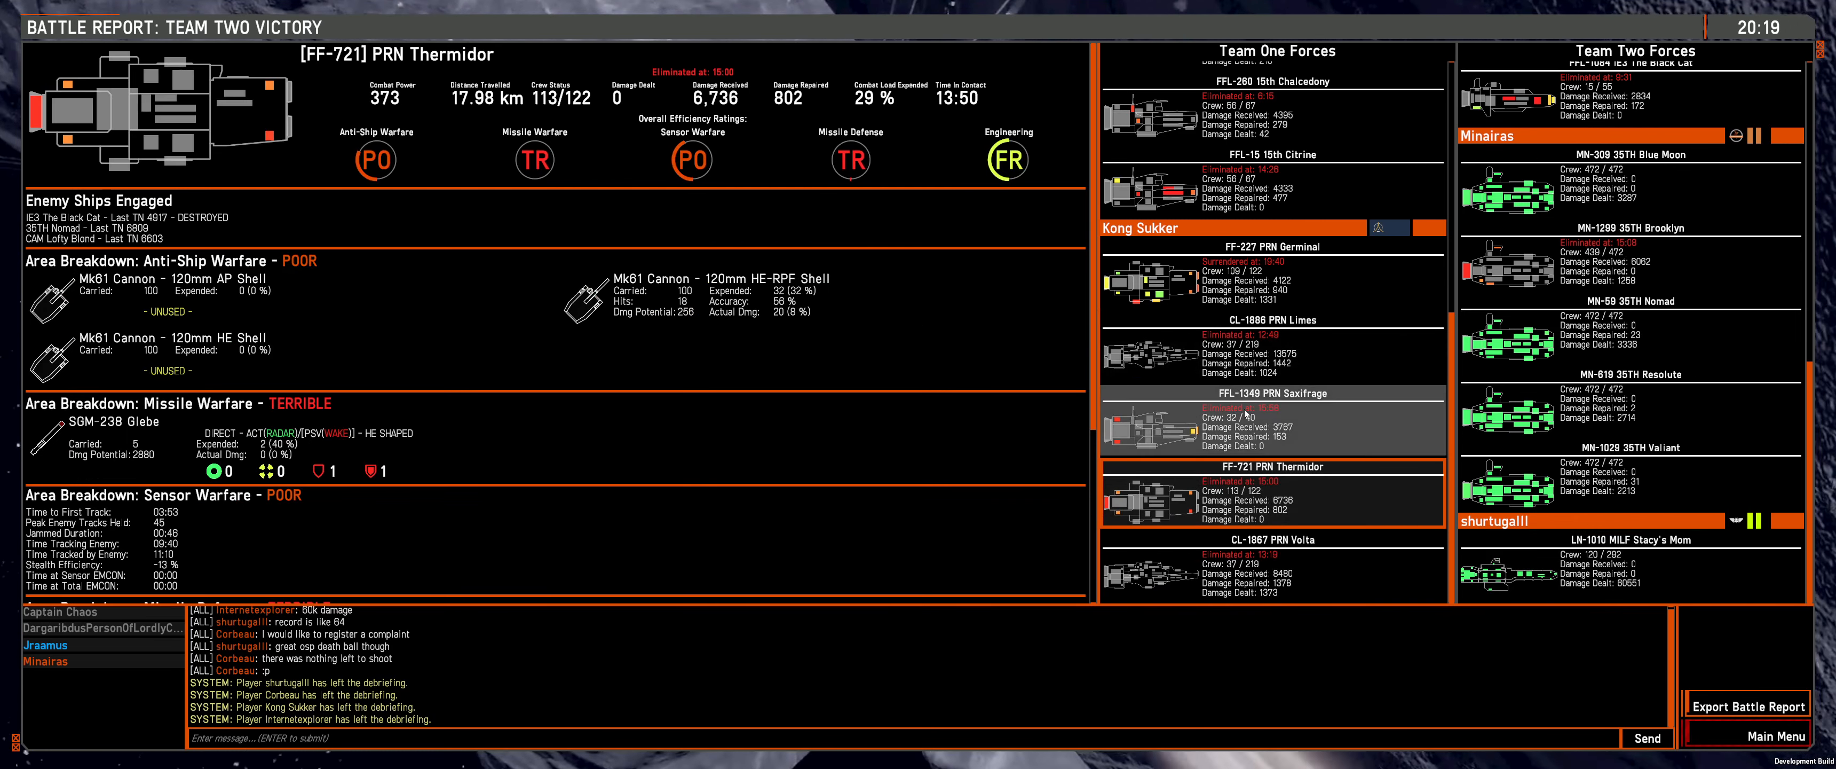
{"action": "left_click", "coordinate": [1270, 264]}
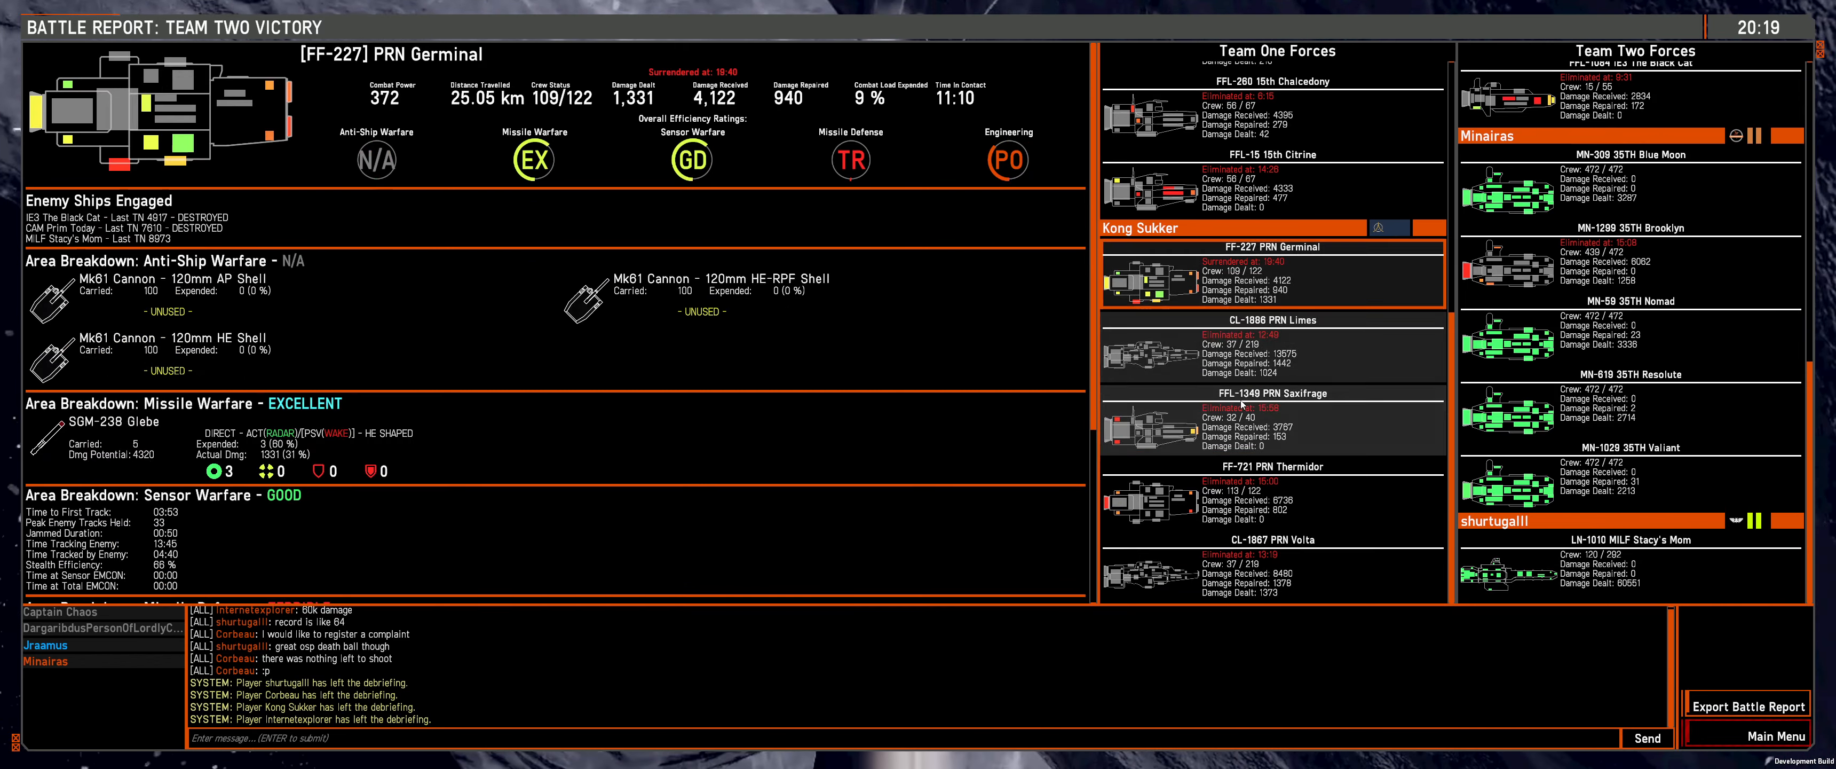
{"action": "left_click", "coordinate": [1271, 351]}
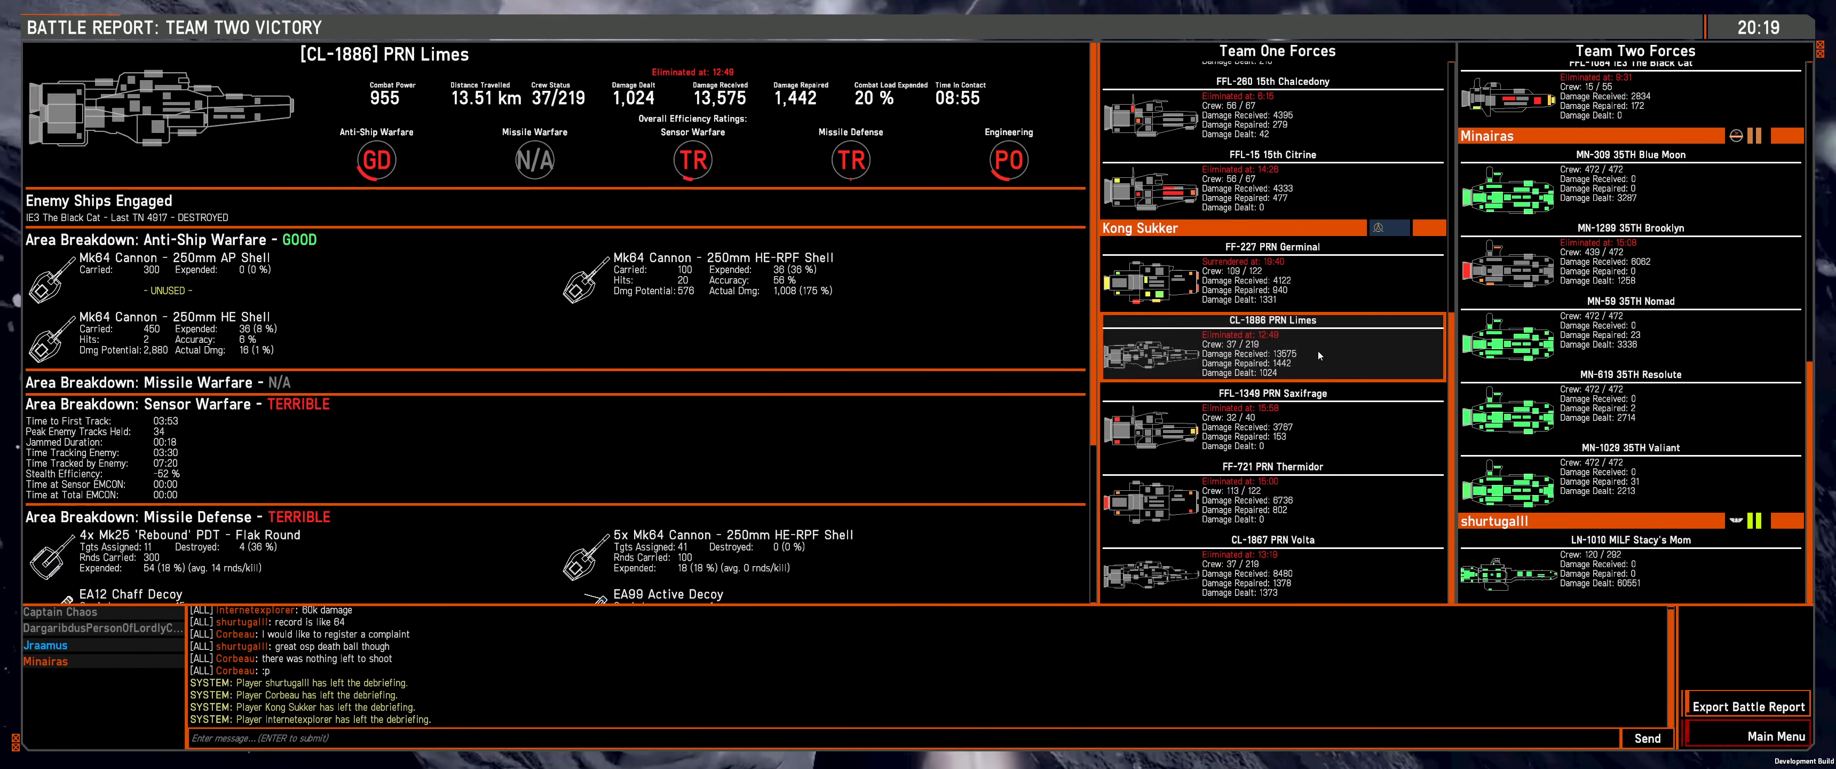
{"action": "left_click", "coordinate": [1271, 566]}
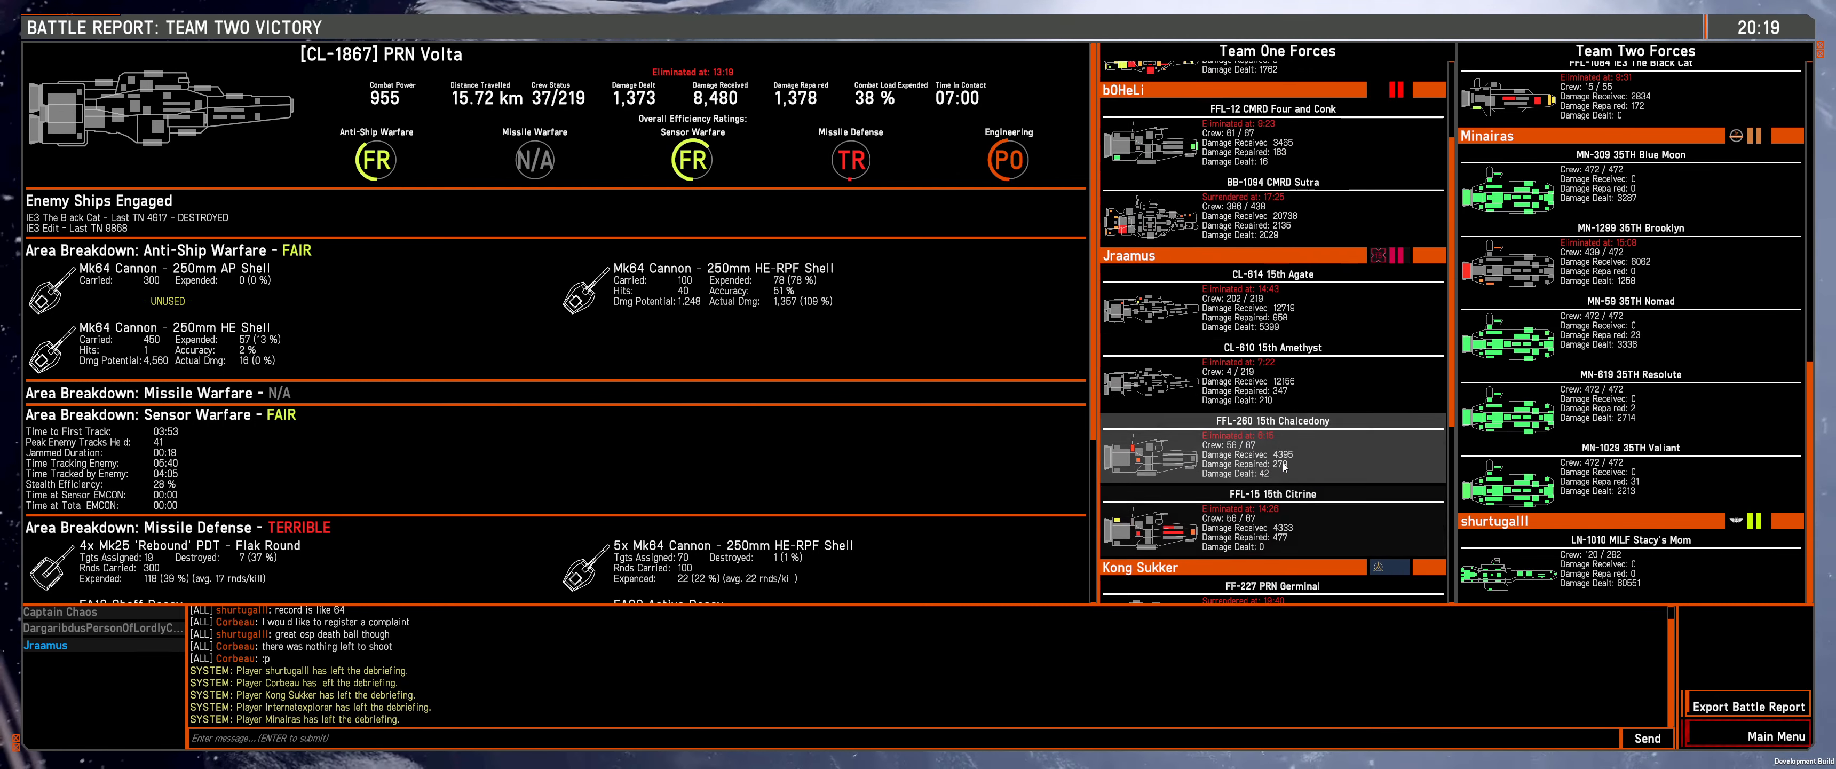
{"action": "left_click", "coordinate": [1271, 454]}
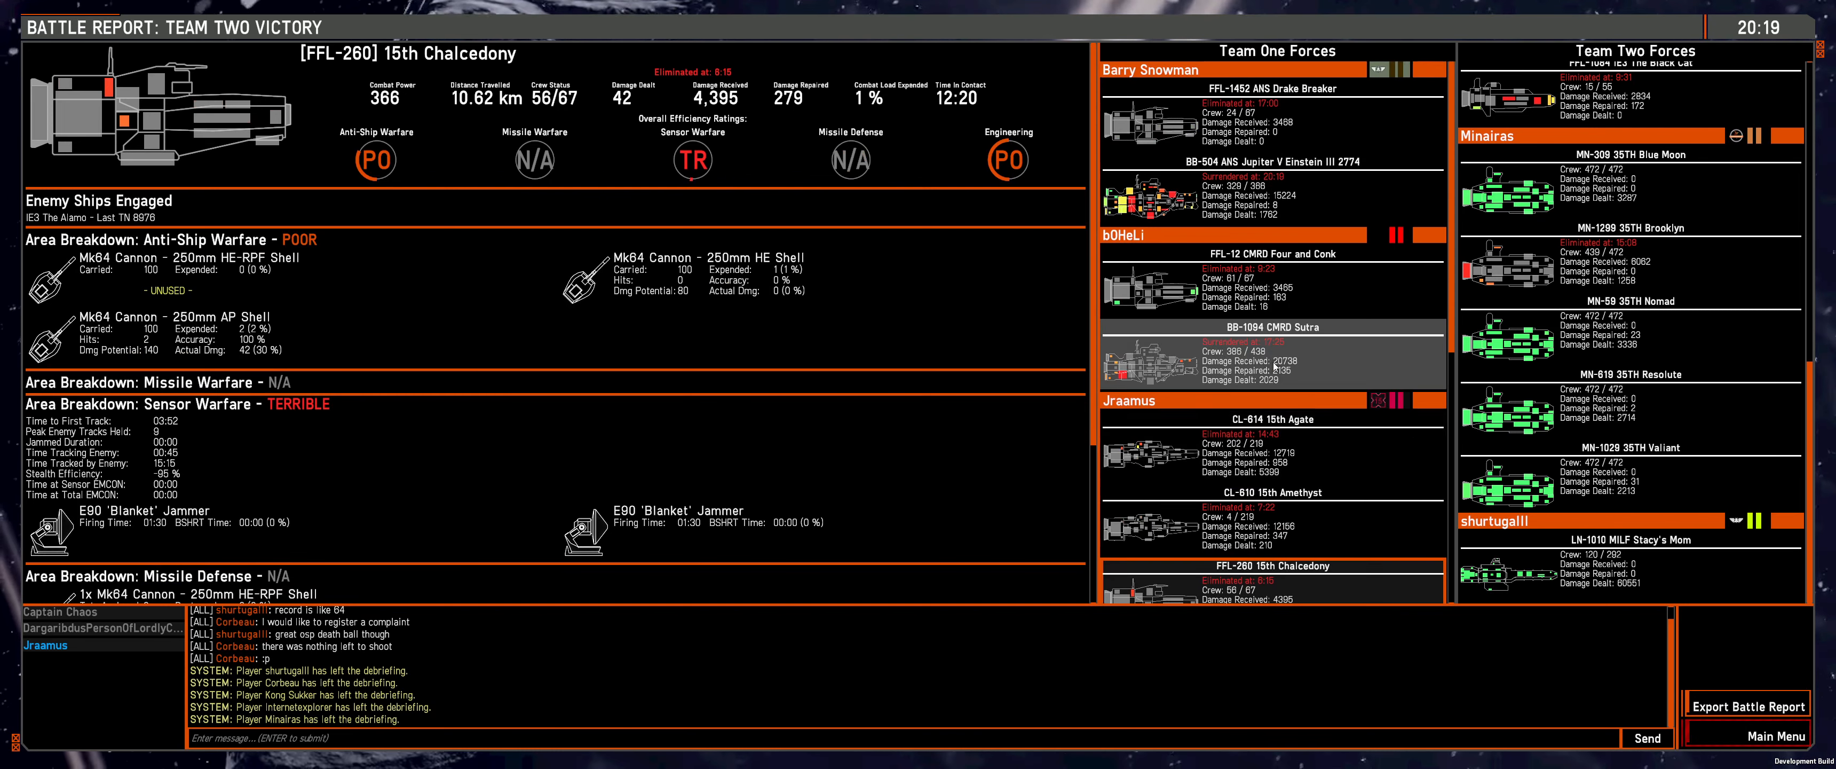
{"action": "left_click", "coordinate": [1273, 182]}
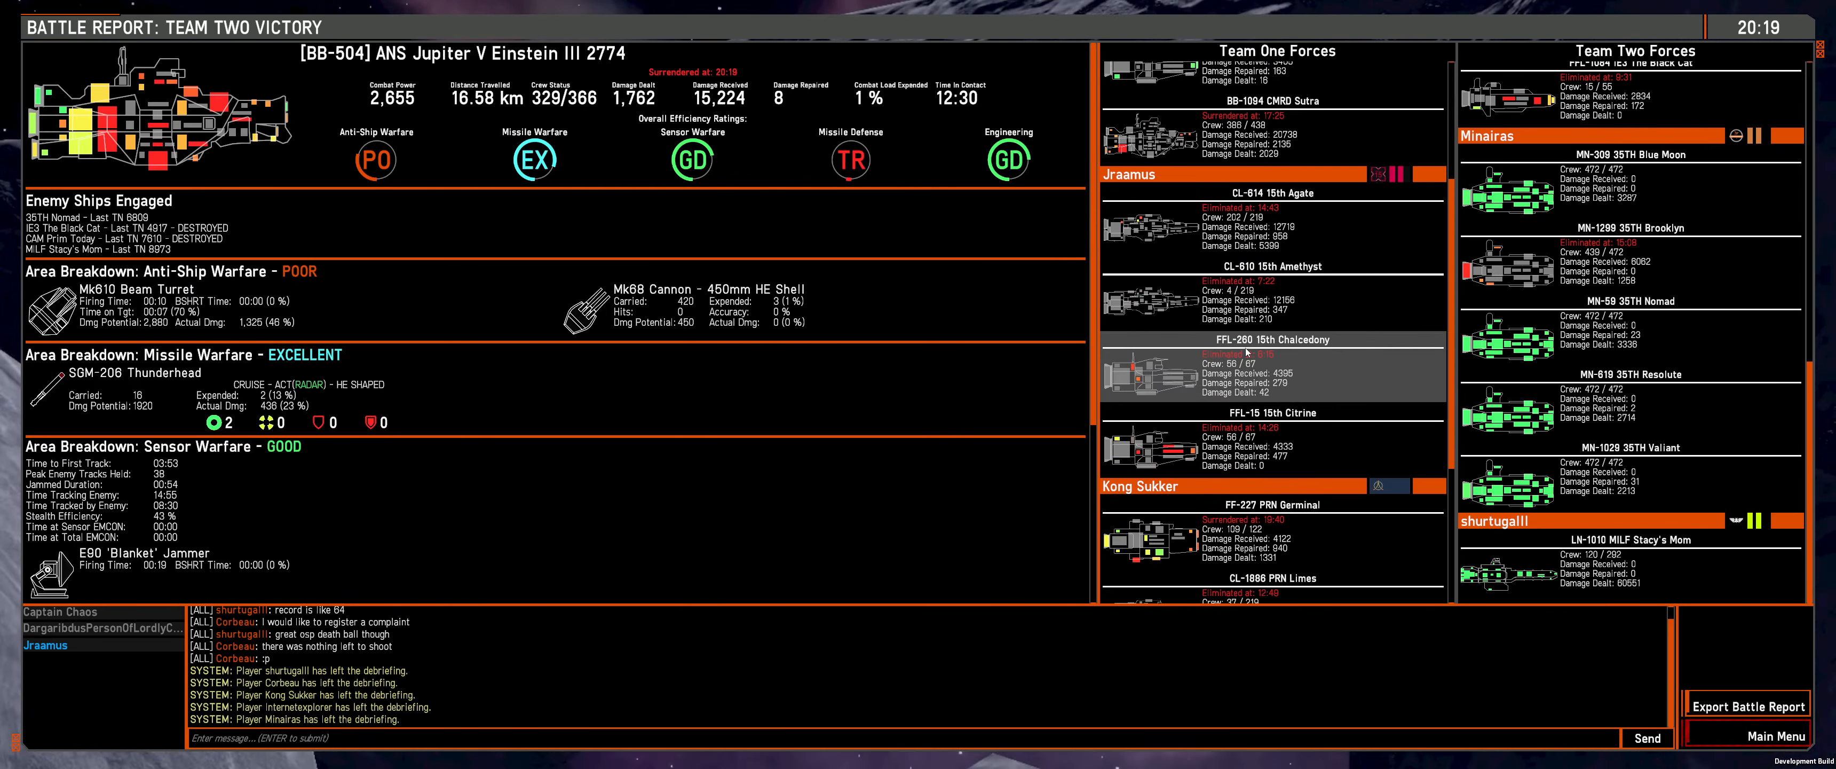
{"action": "scroll", "scroll_direction": "down", "scroll_amount": 3}
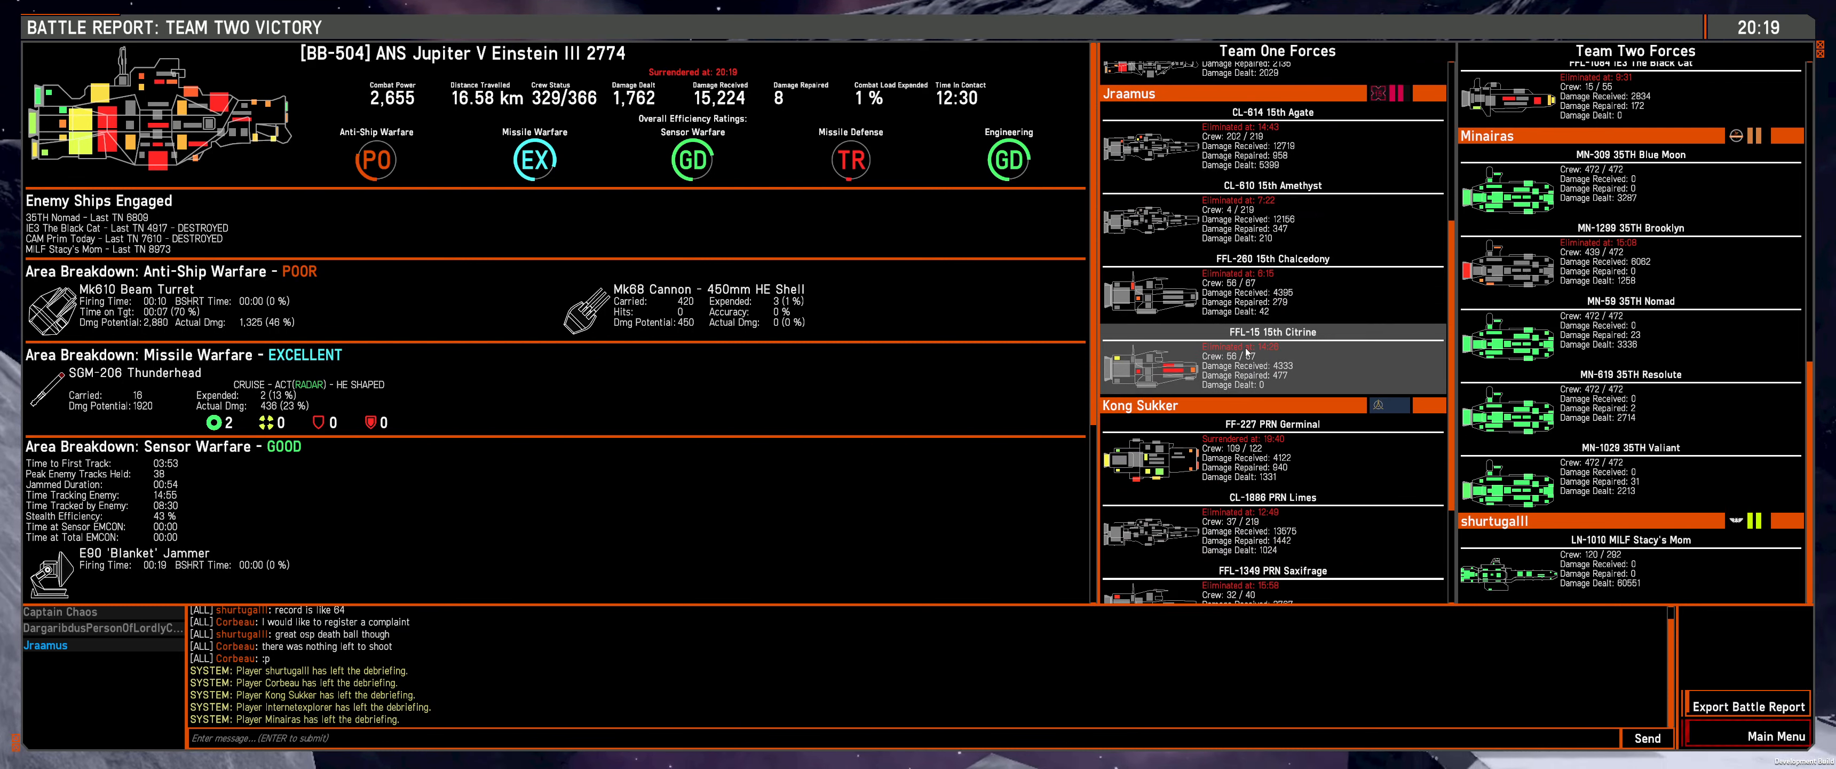
{"action": "scroll", "scroll_direction": "down", "scroll_amount": 3}
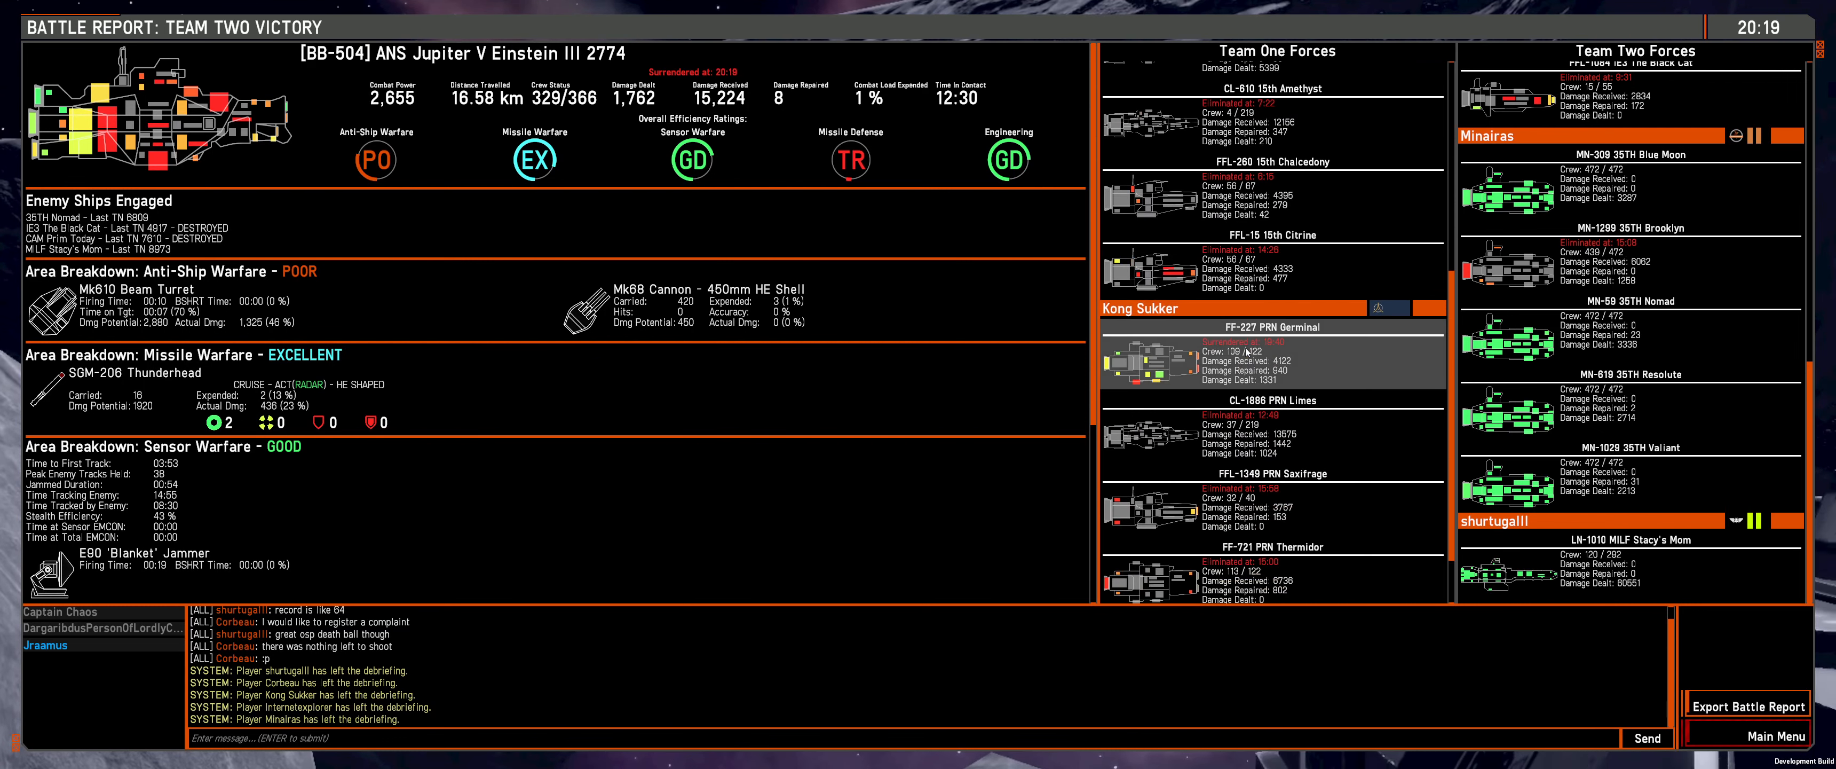
{"action": "scroll", "scroll_direction": "down", "scroll_amount": 3}
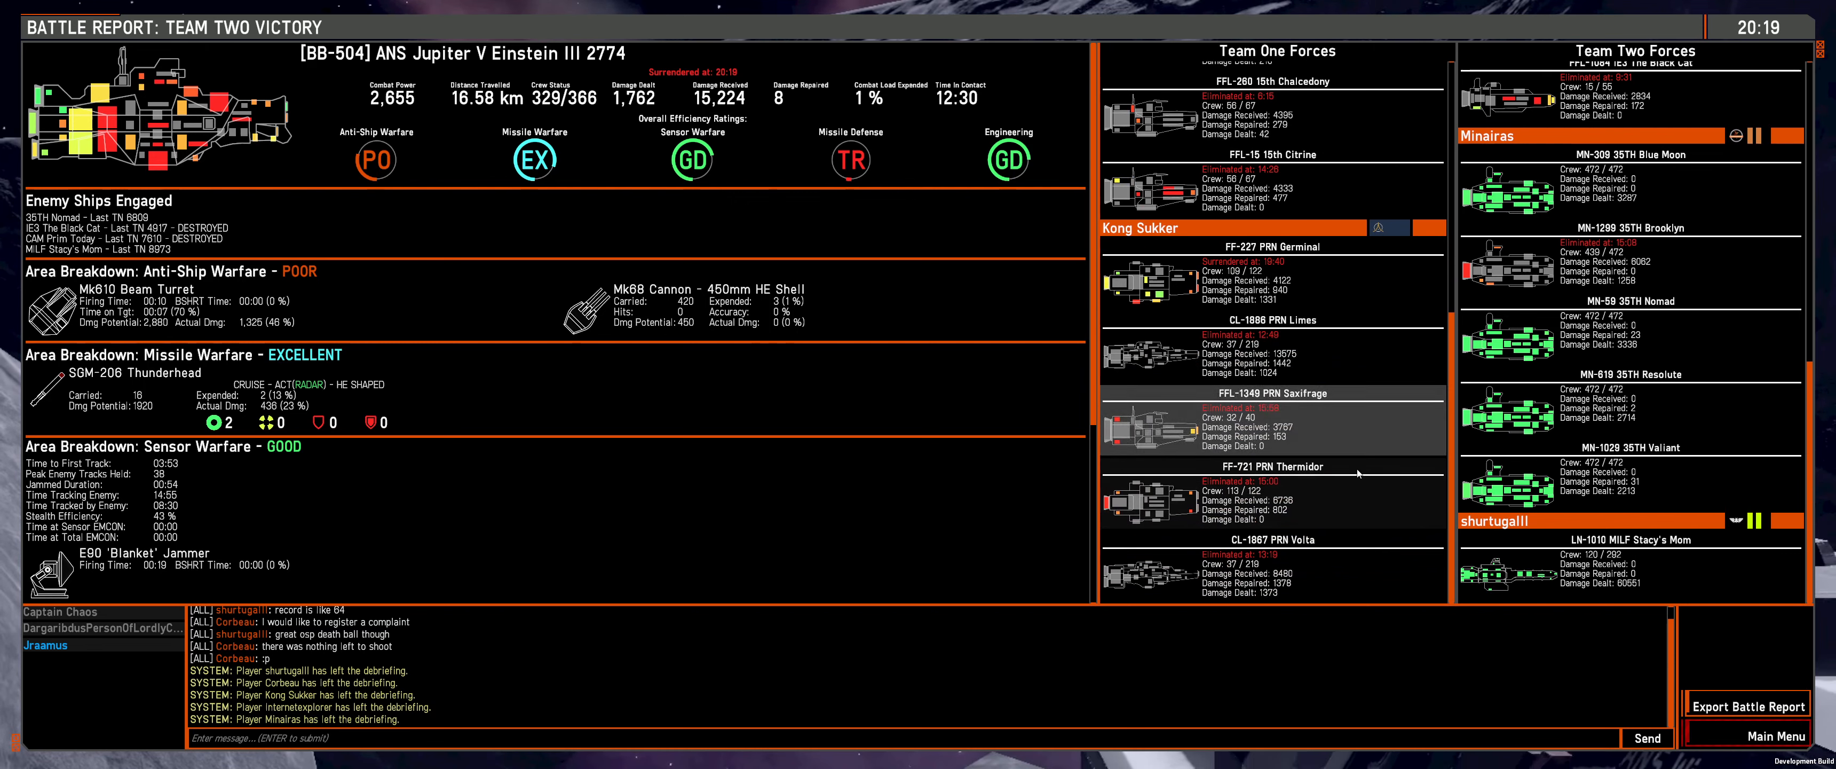
{"action": "left_click", "coordinate": [1629, 568]}
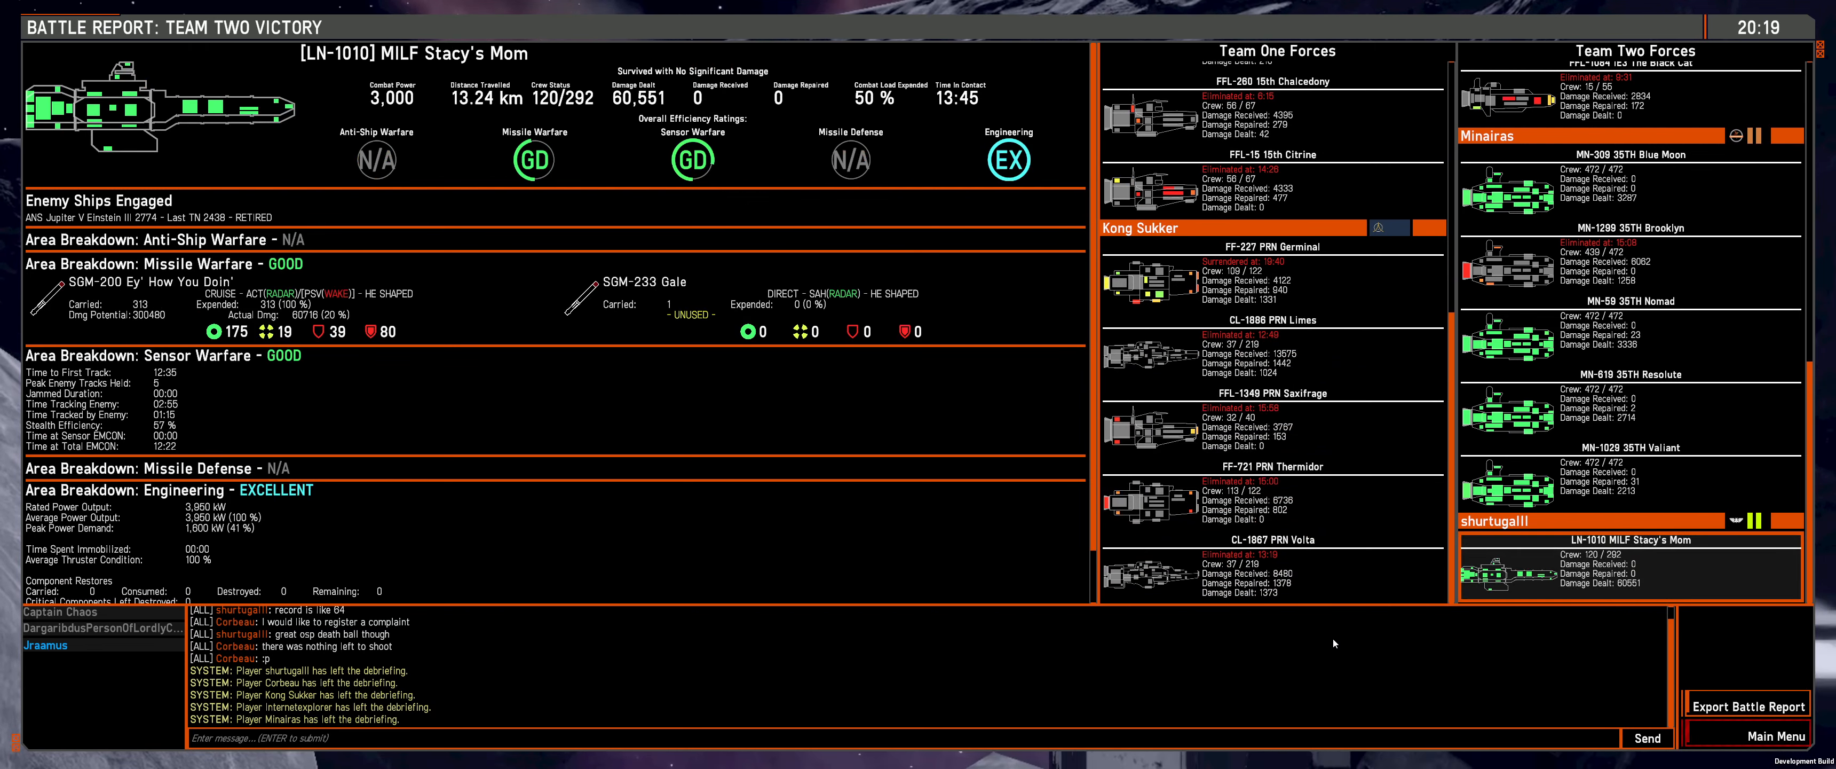
{"action": "mouse_move", "coordinate": [1322, 686]}
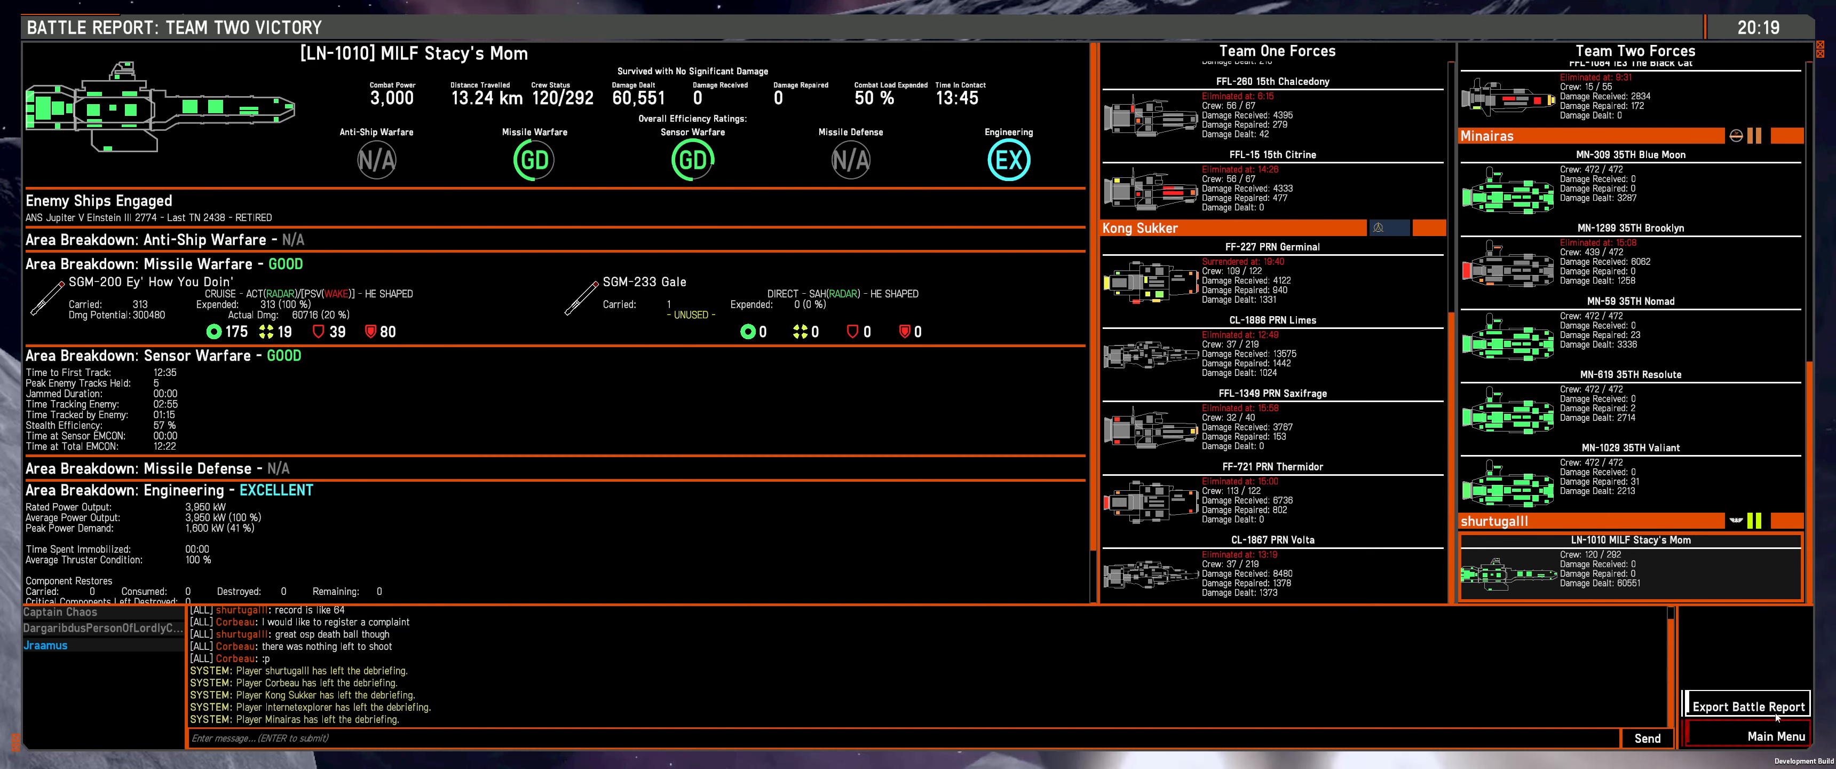
{"action": "mouse_move", "coordinate": [1633, 405]}
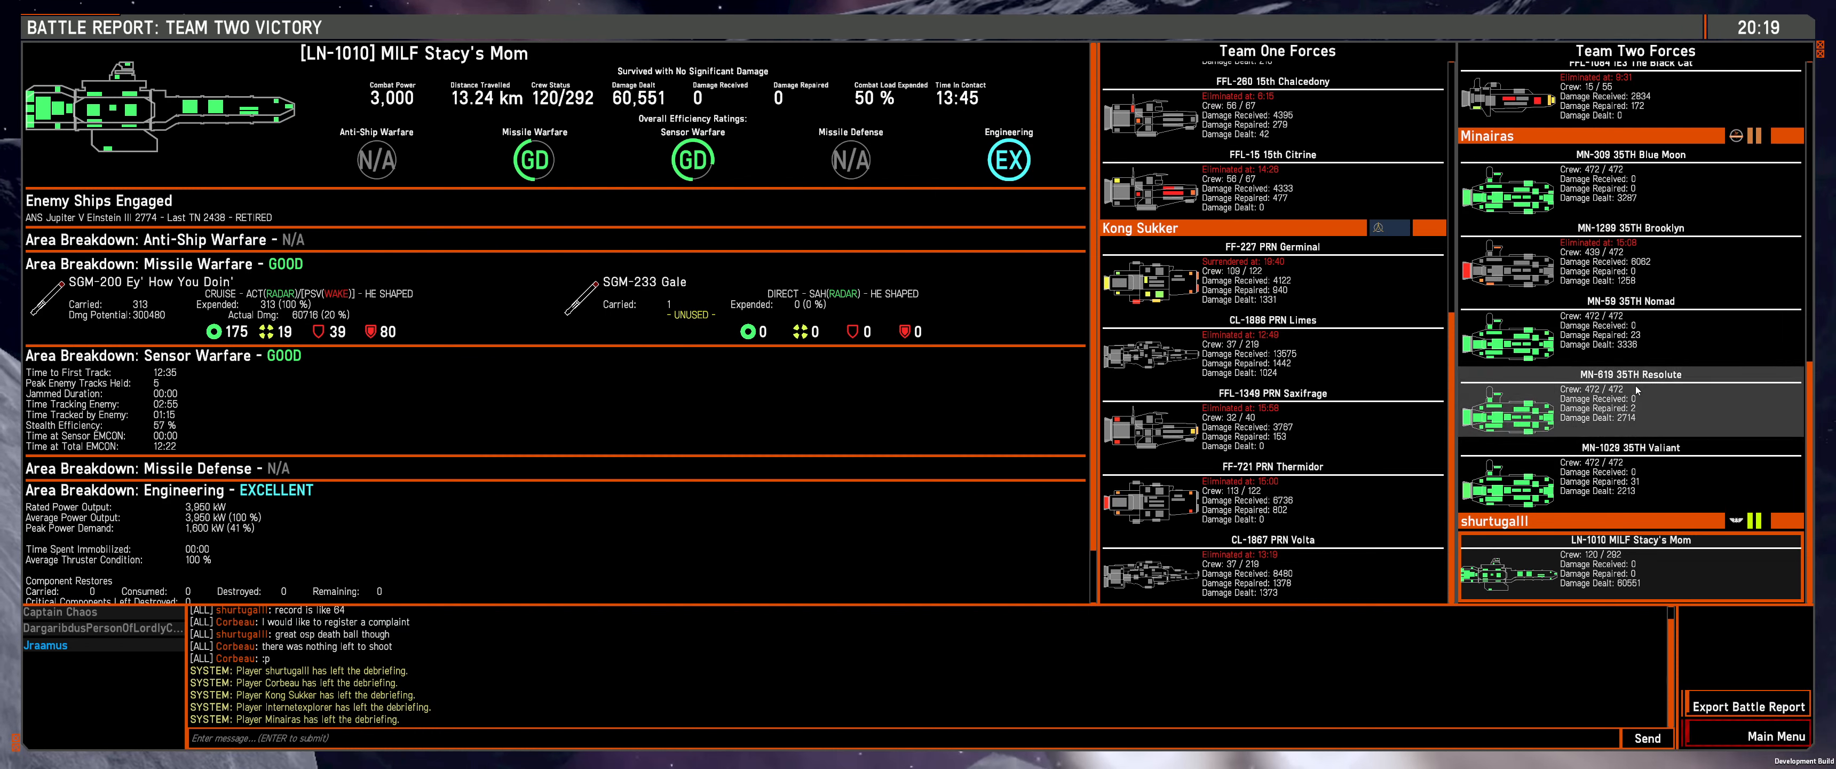
{"action": "mouse_move", "coordinate": [1628, 328]}
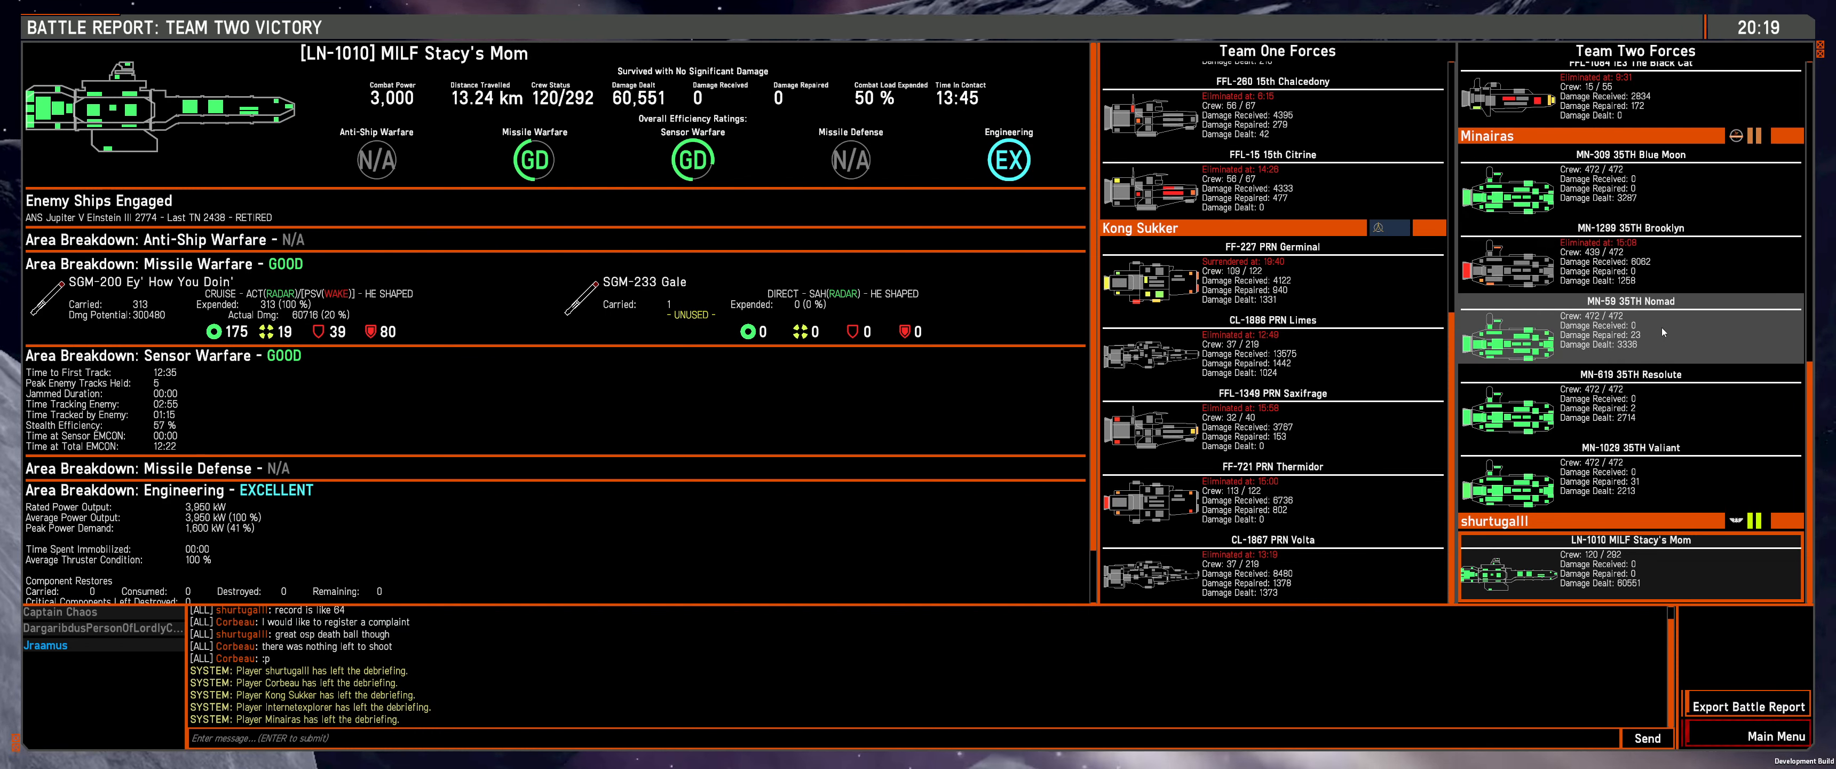
{"action": "mouse_move", "coordinate": [1683, 309]}
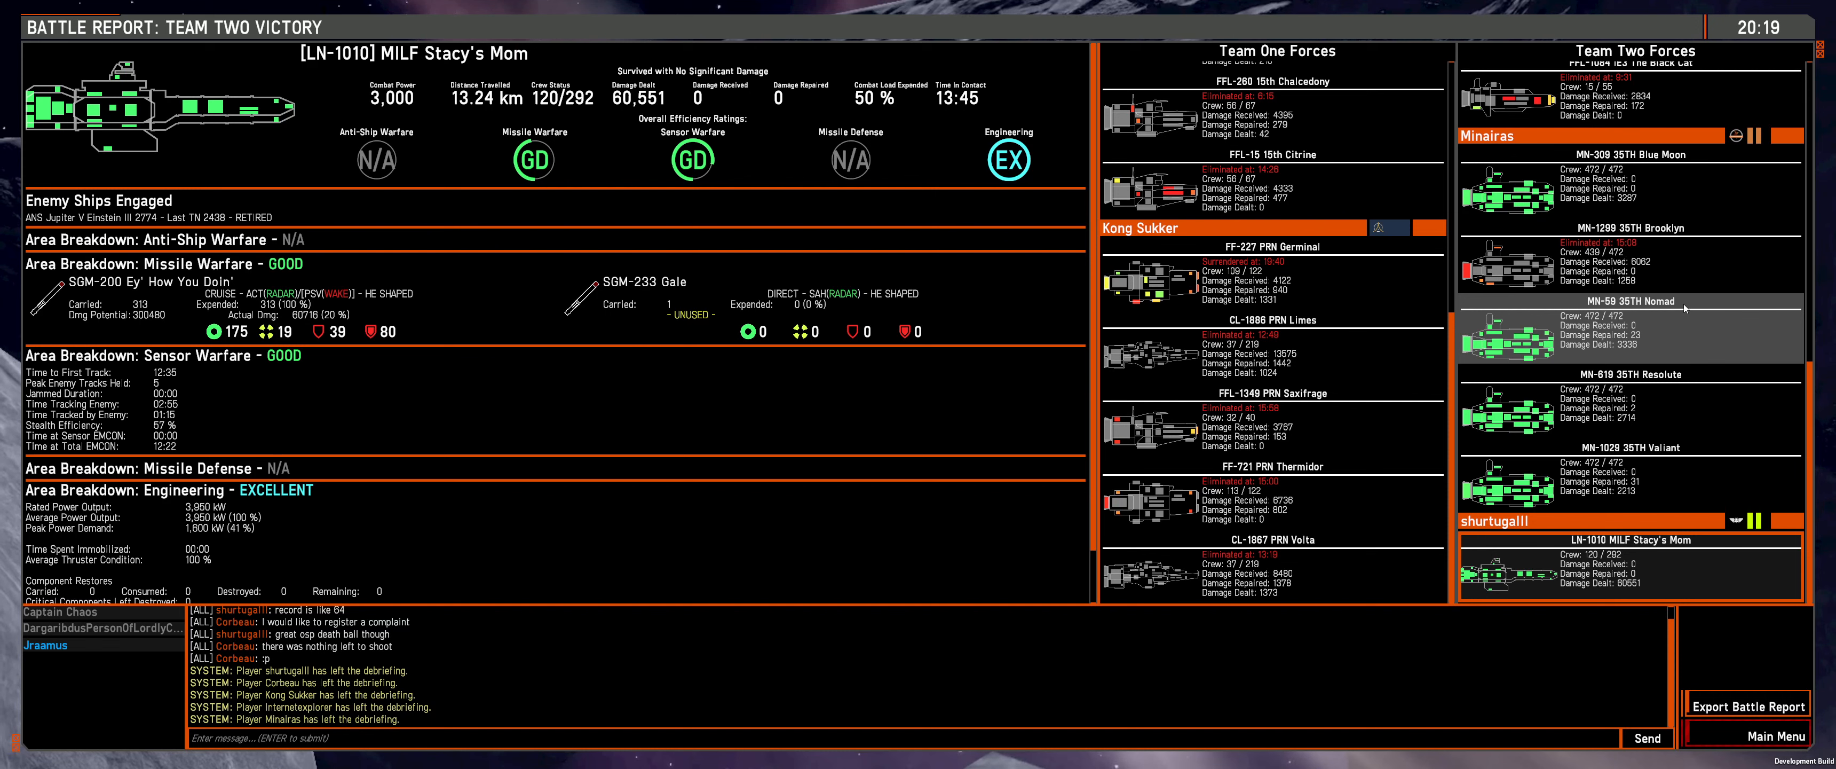
{"action": "mouse_move", "coordinate": [1675, 324]}
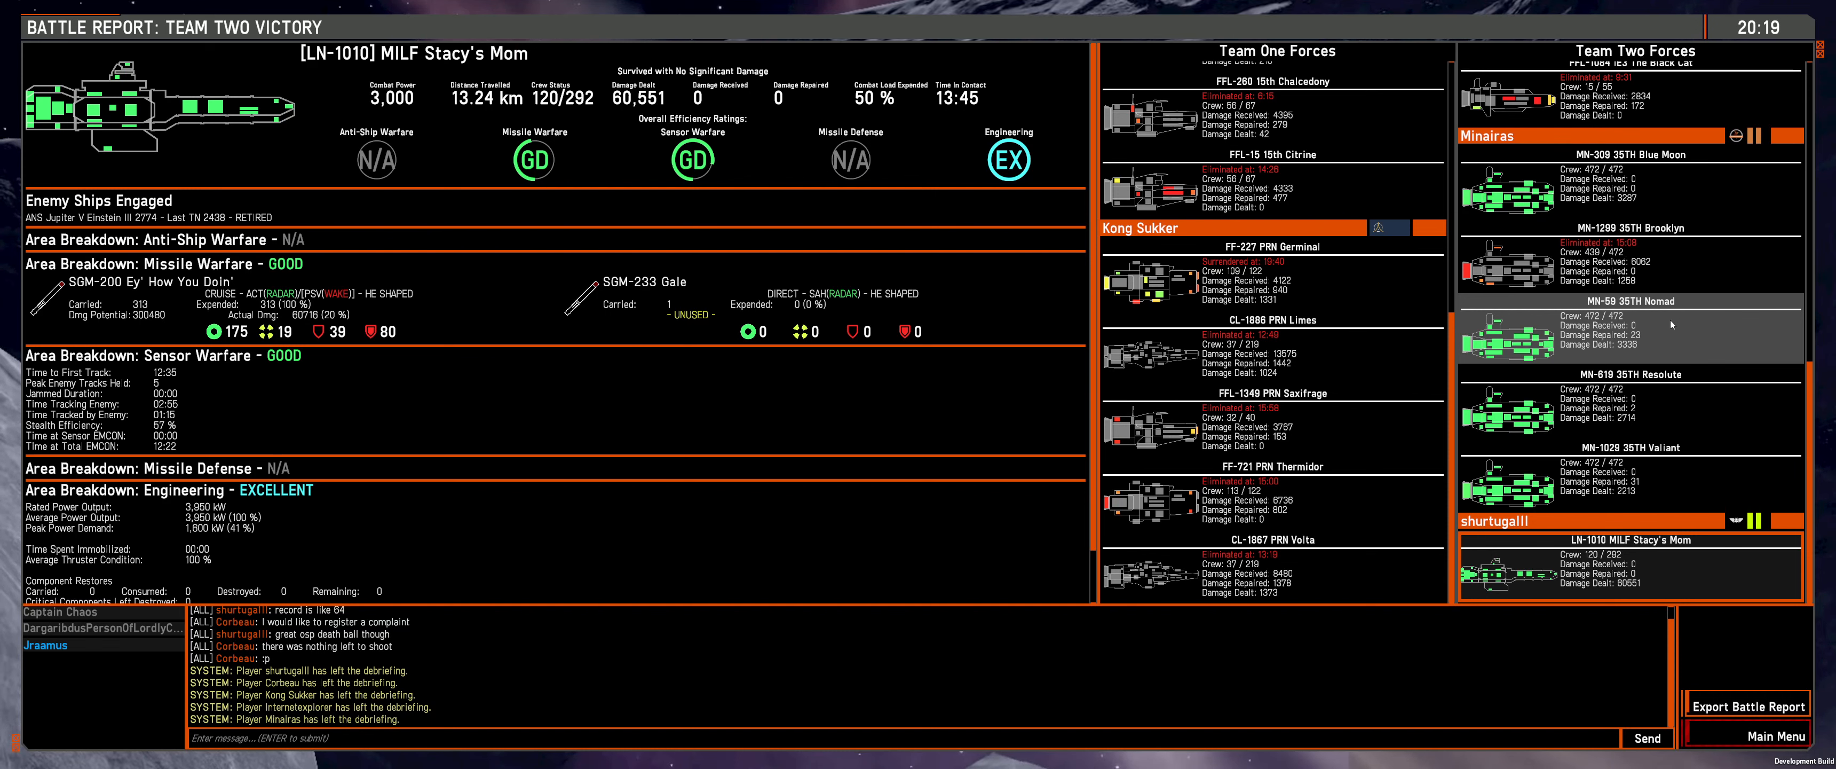
{"action": "mouse_move", "coordinate": [1653, 293]}
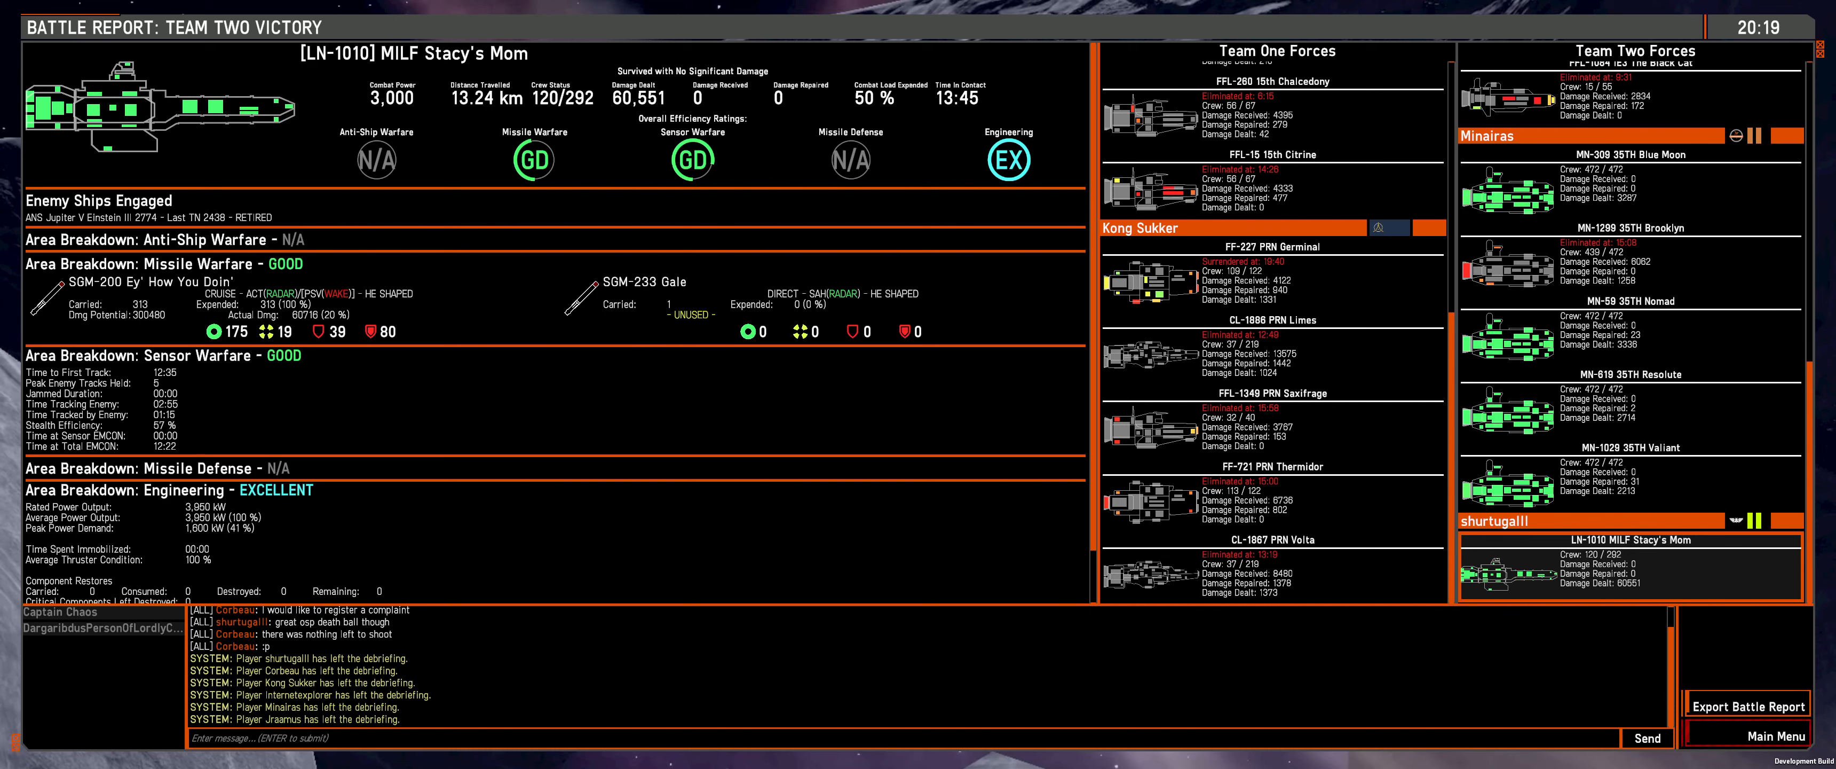
{"action": "mouse_move", "coordinate": [924, 556]}
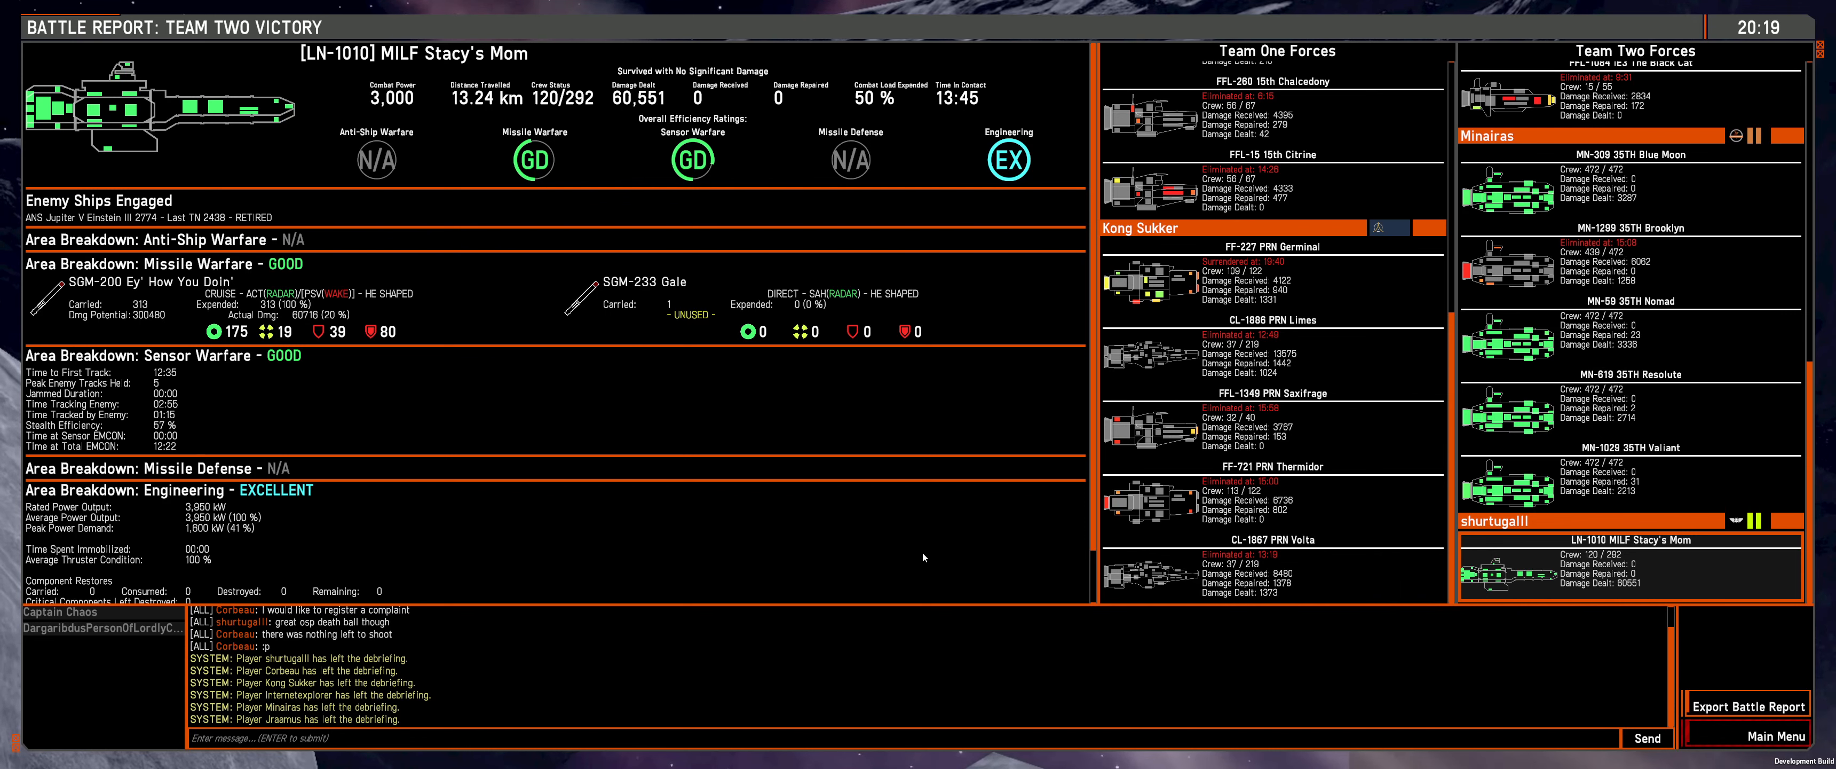